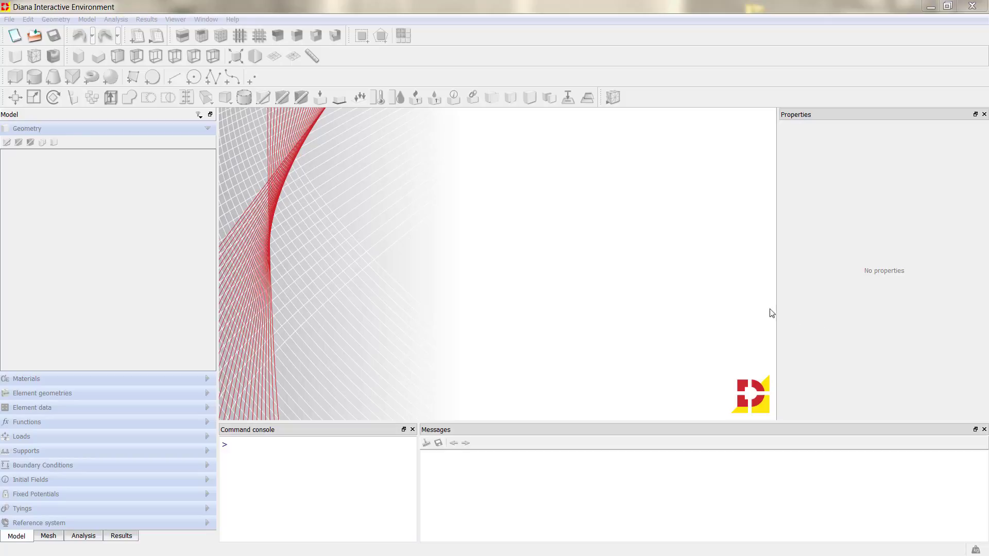
mouse_move(468, 163)
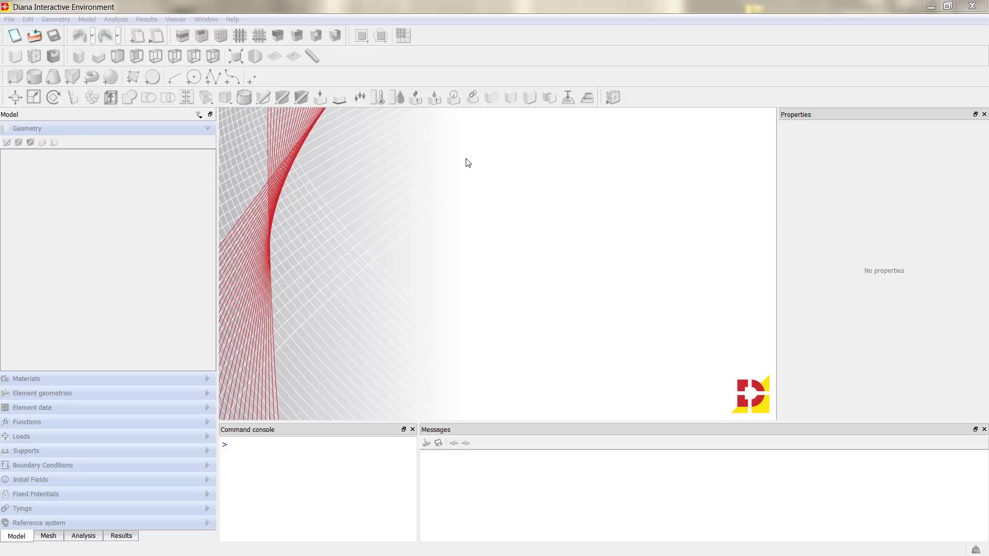
mouse_move(10, 19)
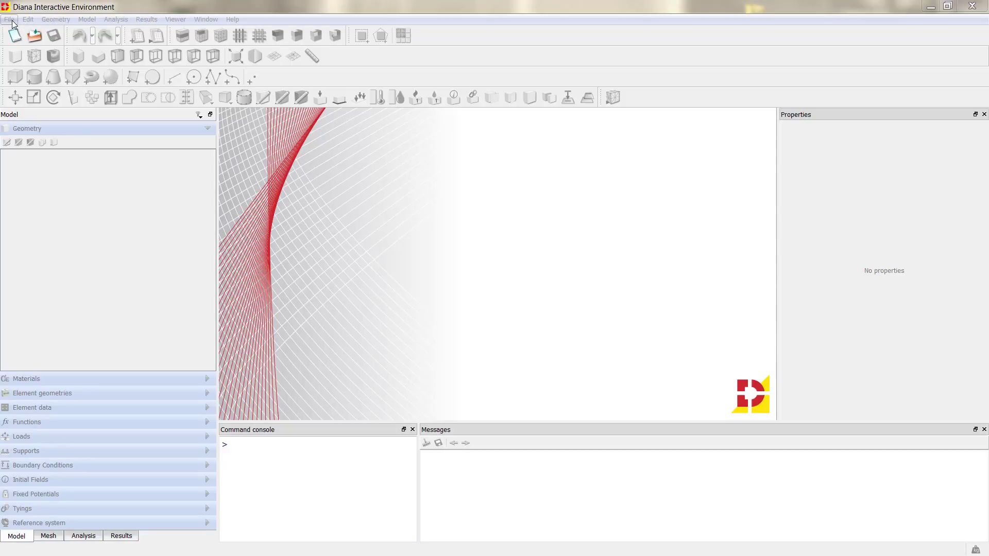
Open beam_el_load.dpf from the recent beam course folder.
click(9, 18)
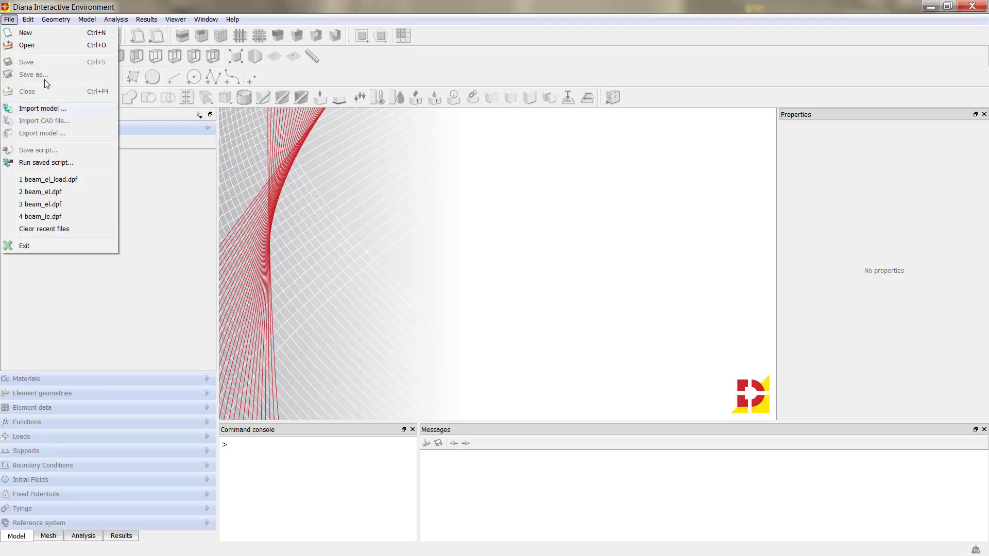
click(26, 44)
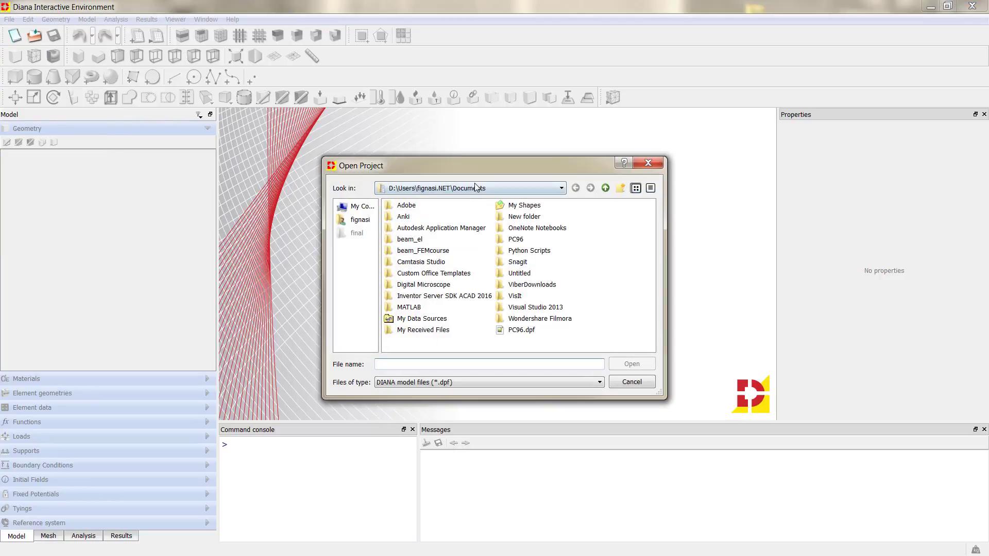
click(558, 188)
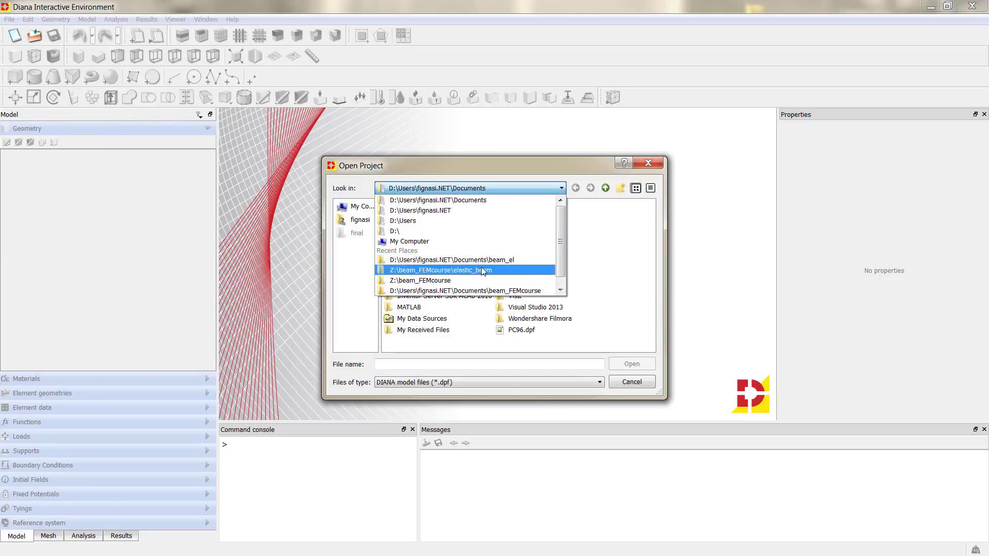
click(630, 382)
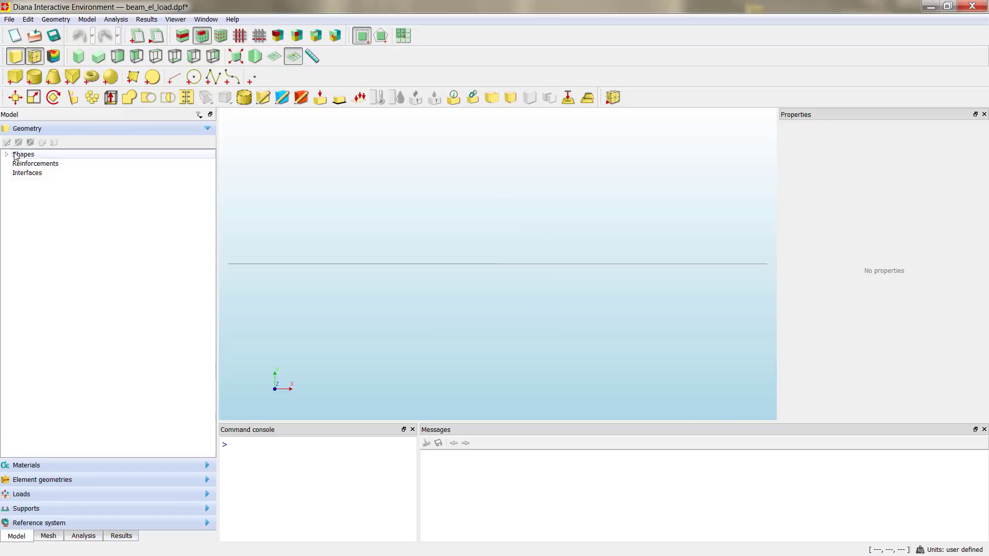
Expand Shapes in the Geometry tree to list Left_span and Right_span.
click(6, 154)
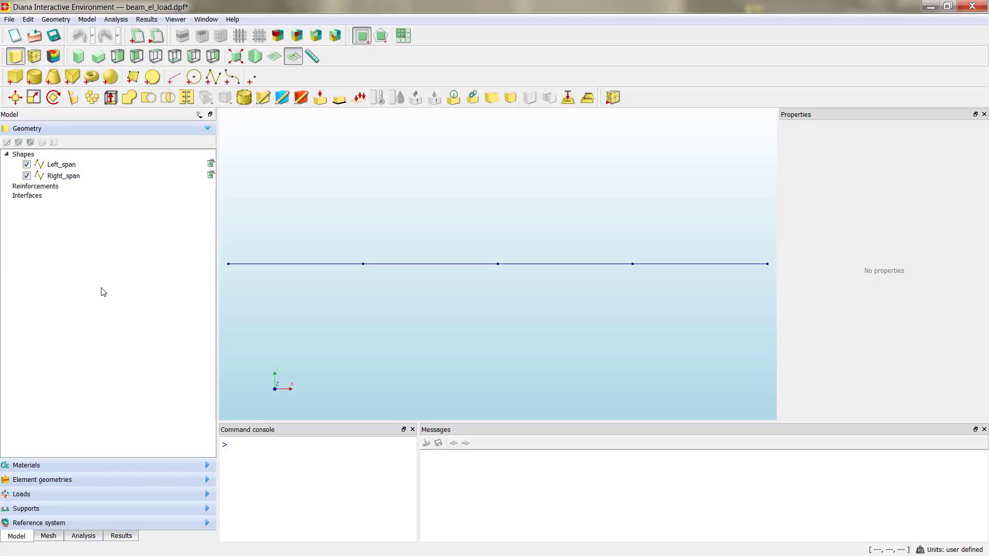
mouse_move(106, 293)
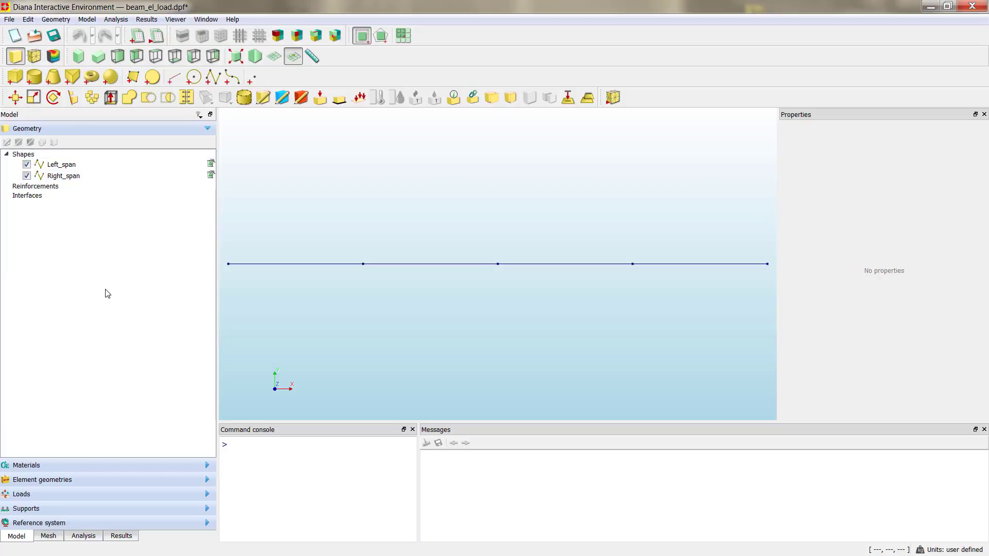
mouse_move(403, 300)
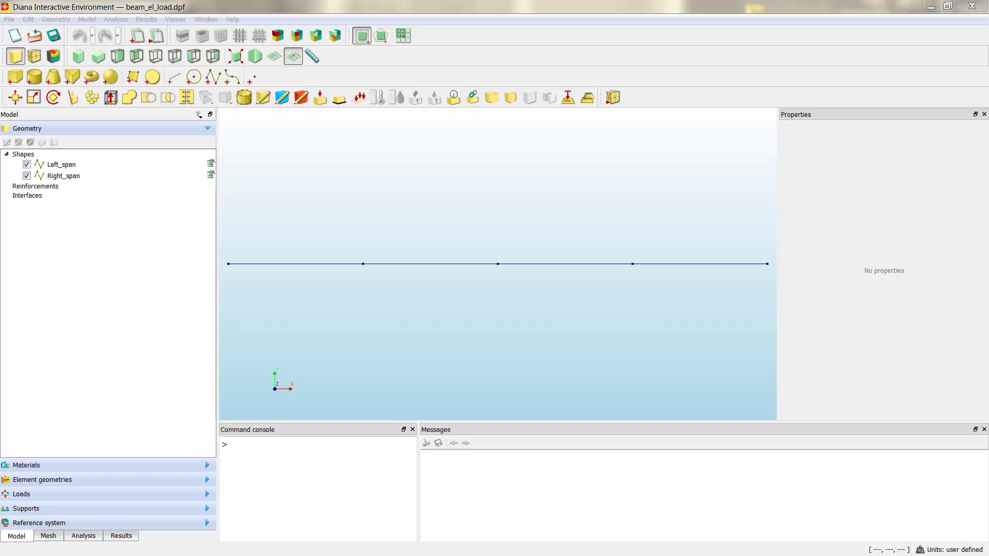
Show Left_span's properties: 2D beam wire with concrete_el material and concrete_cs geometry.
click(61, 165)
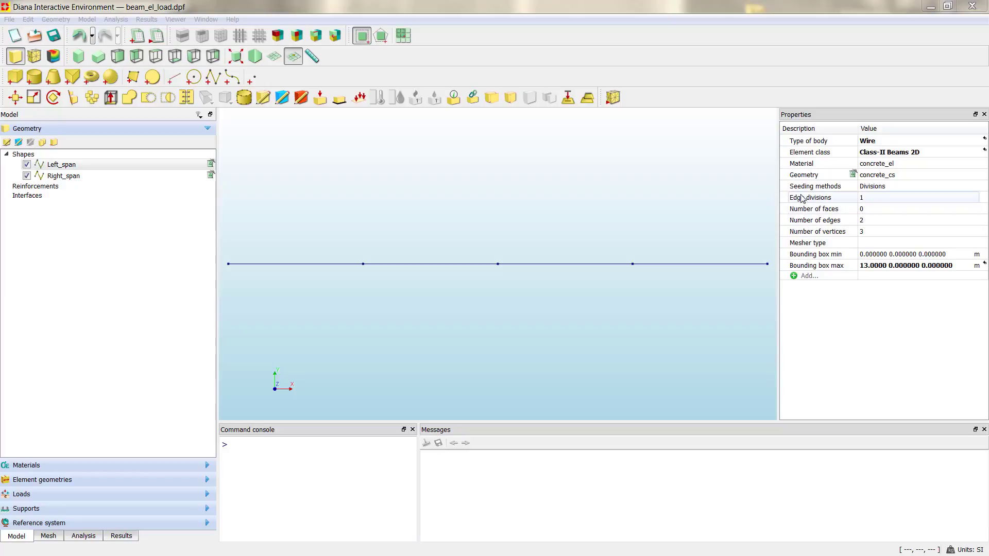
mouse_move(523, 164)
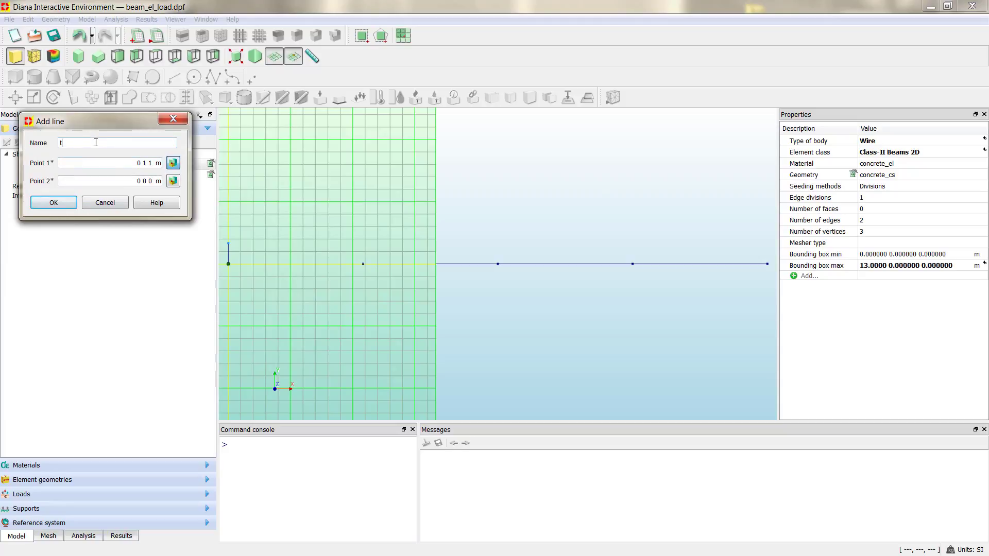
Add the top_left line at 0.3 m height above the left span.
text(op_left)
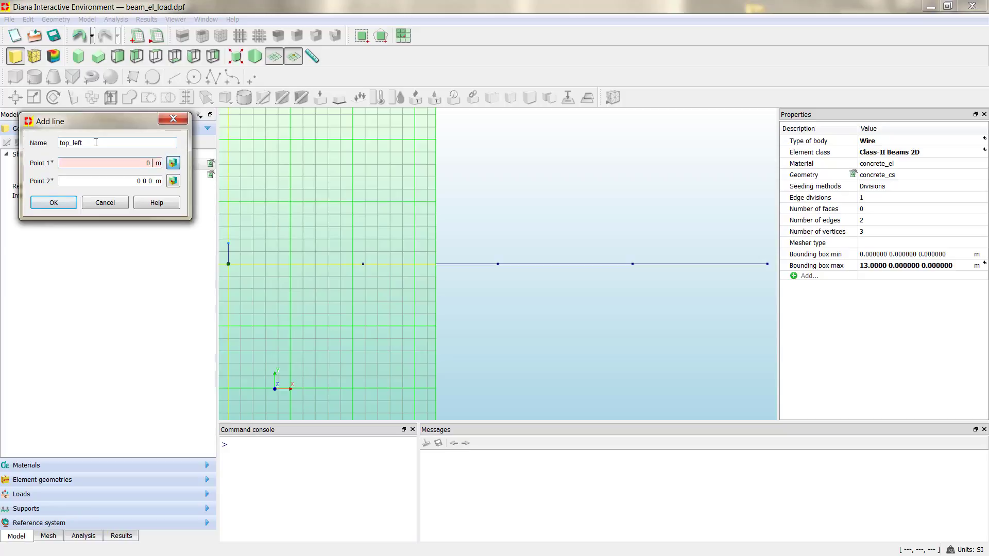
text(0.3 0)
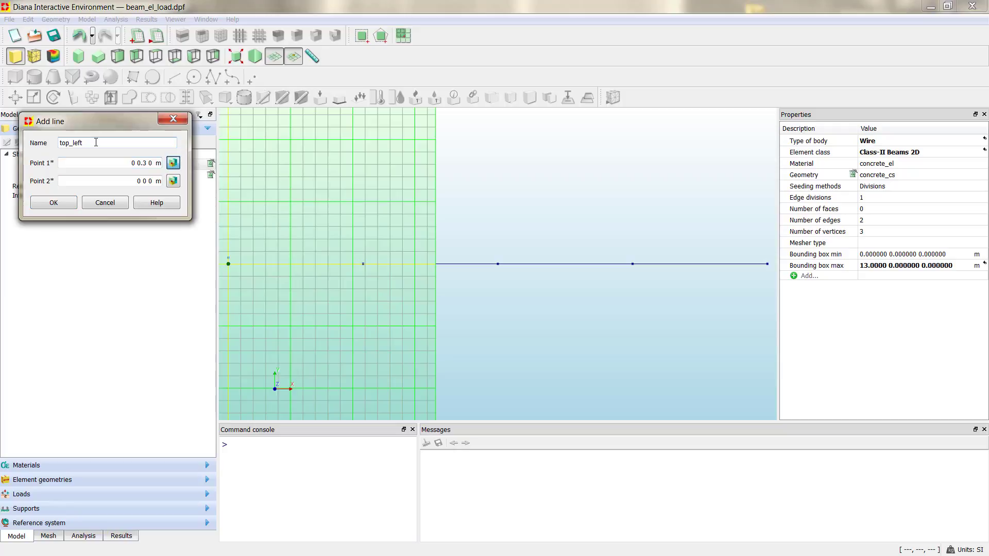
triple_click(111, 181)
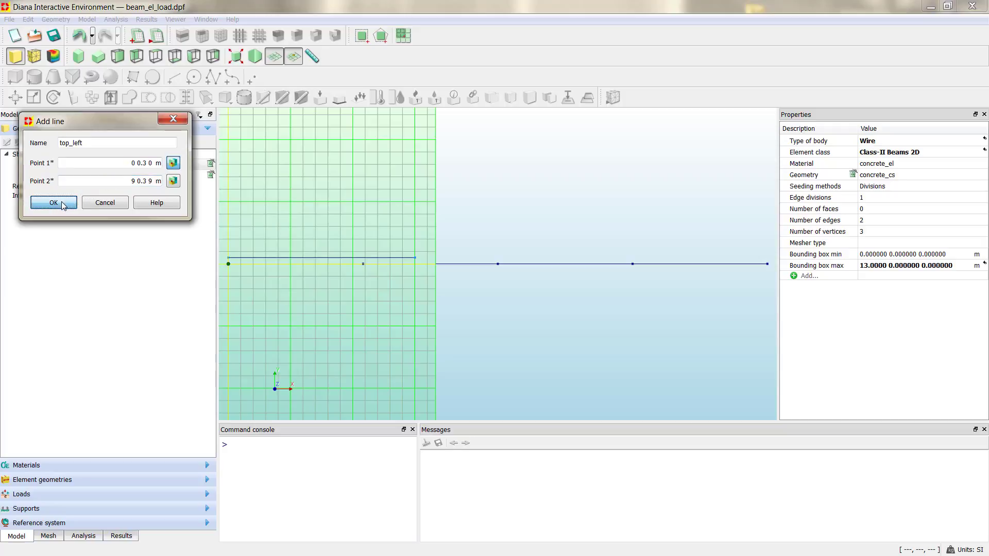
click(54, 203)
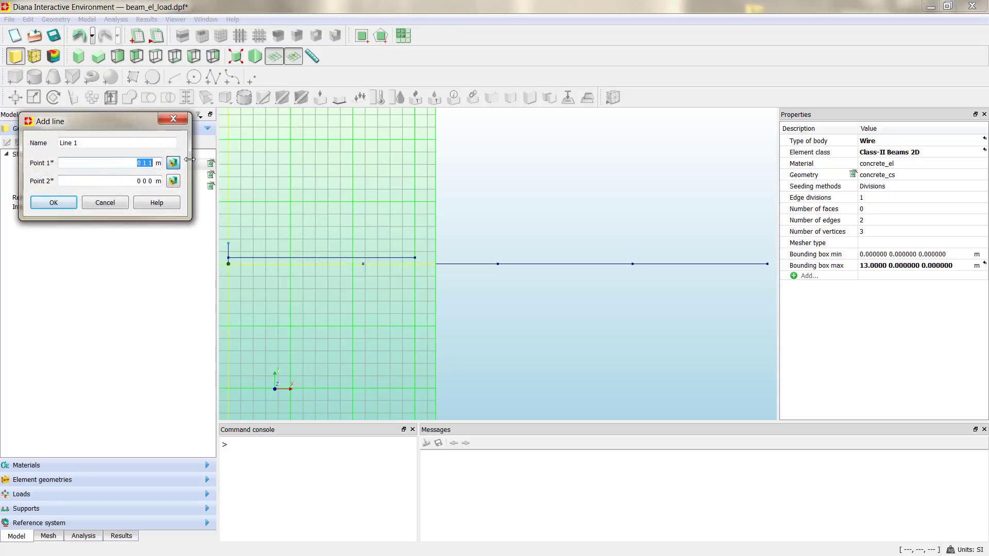
Add Line 1 from (9, 0.29, 0) to (17, 0.29, 0).
text(9)
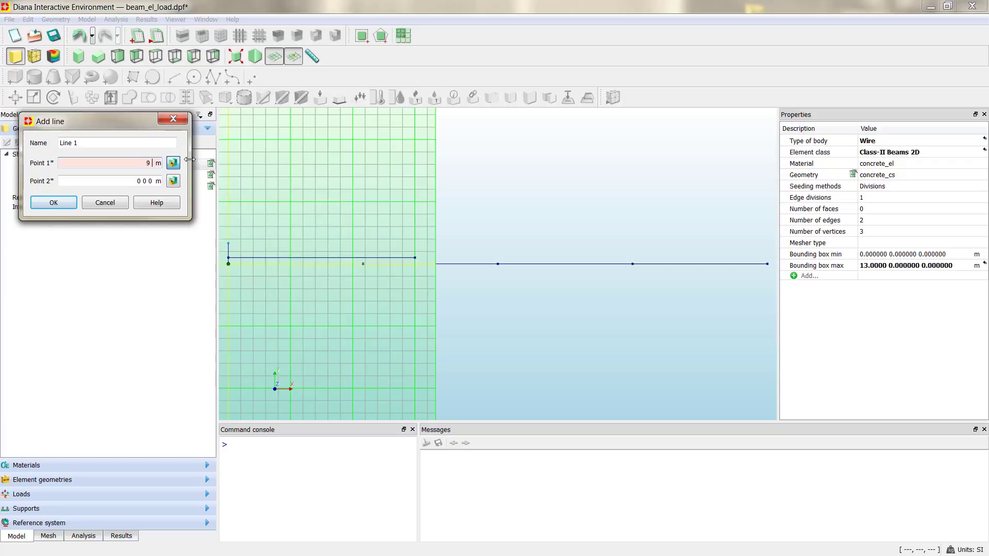
text(0.29)
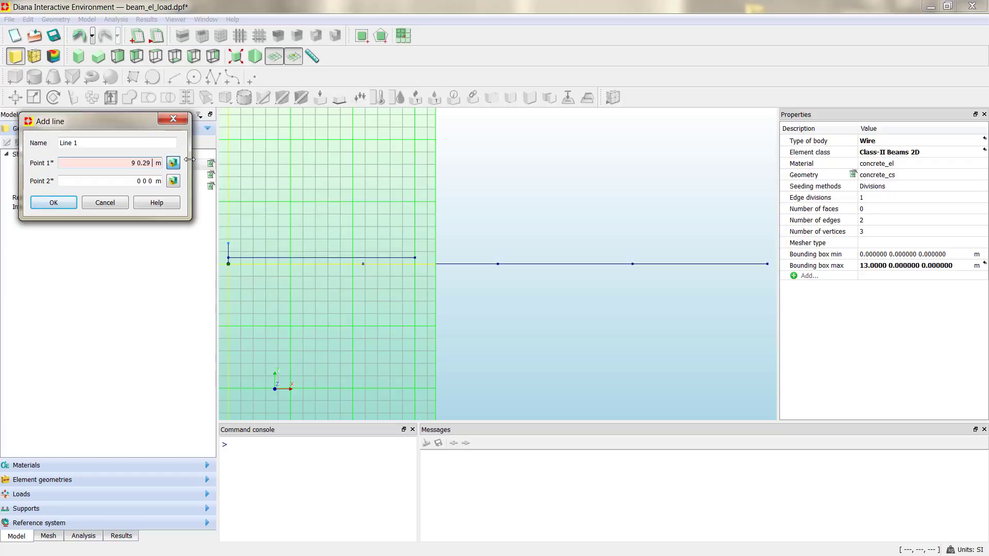
text(0)
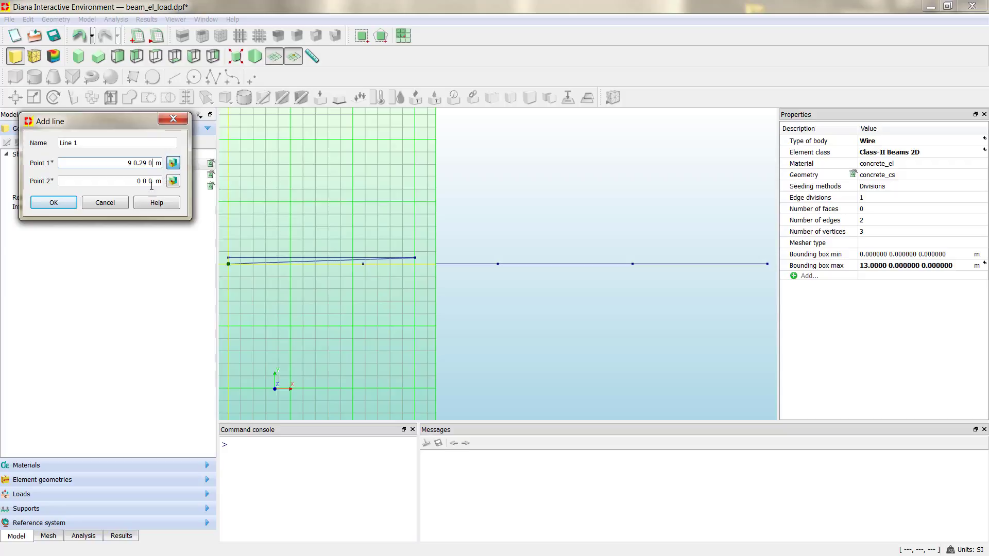
triple_click(104, 181)
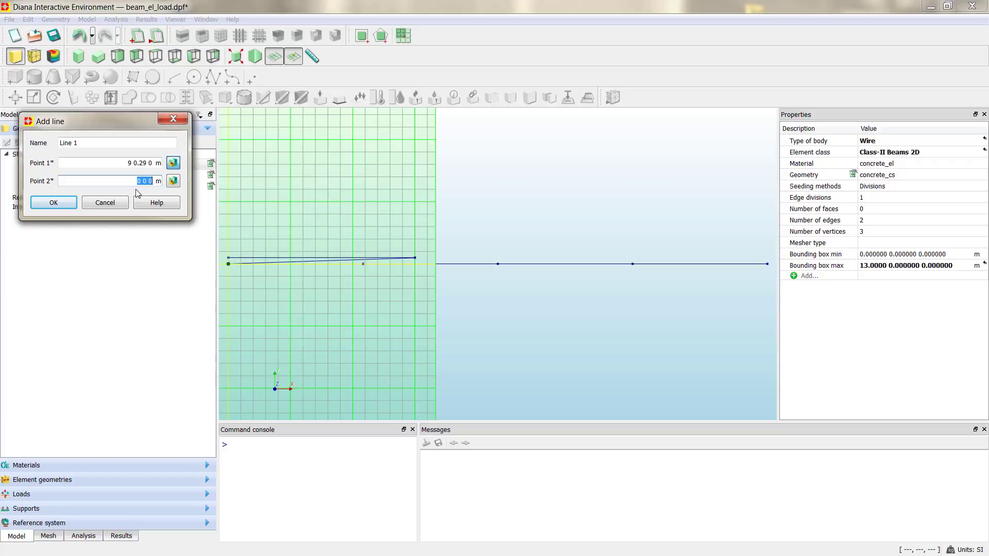
text(17)
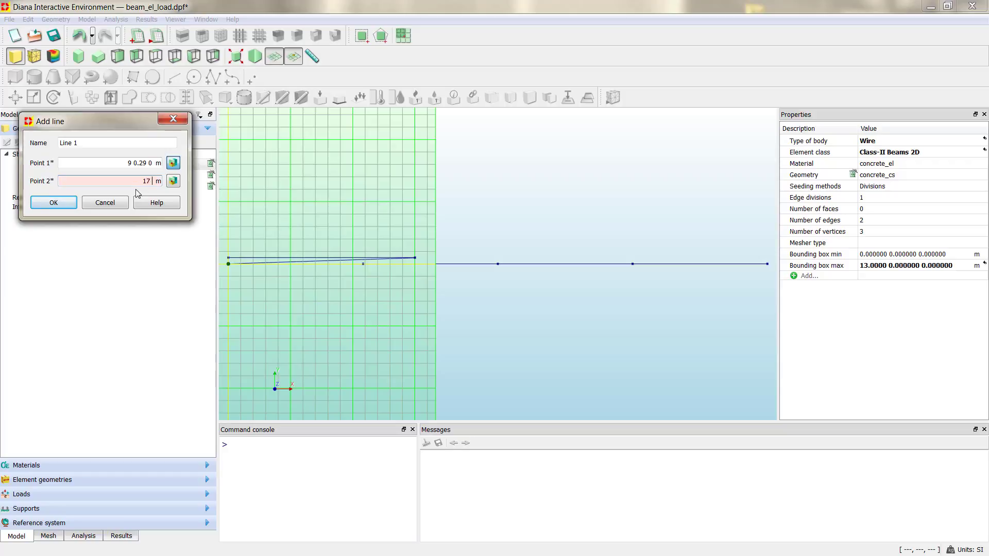
text(0.29)
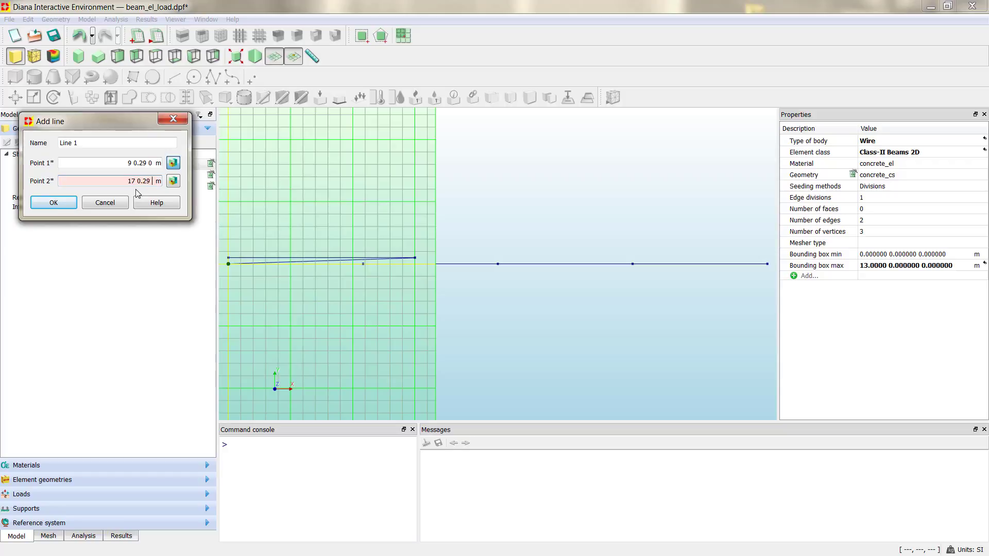
click(53, 203)
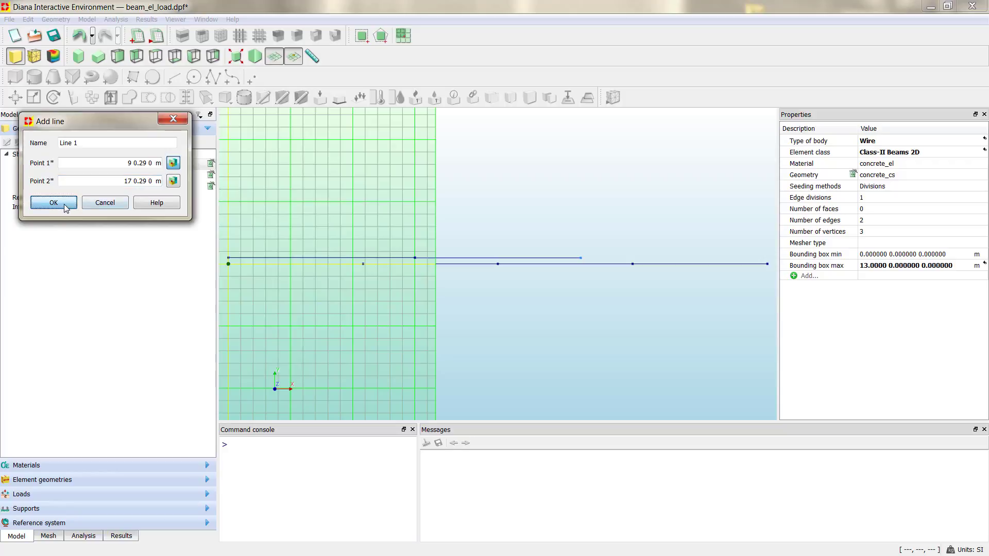
Add the top_right line and confirm the remaining bottom lines up to bottom_right.
click(52, 203)
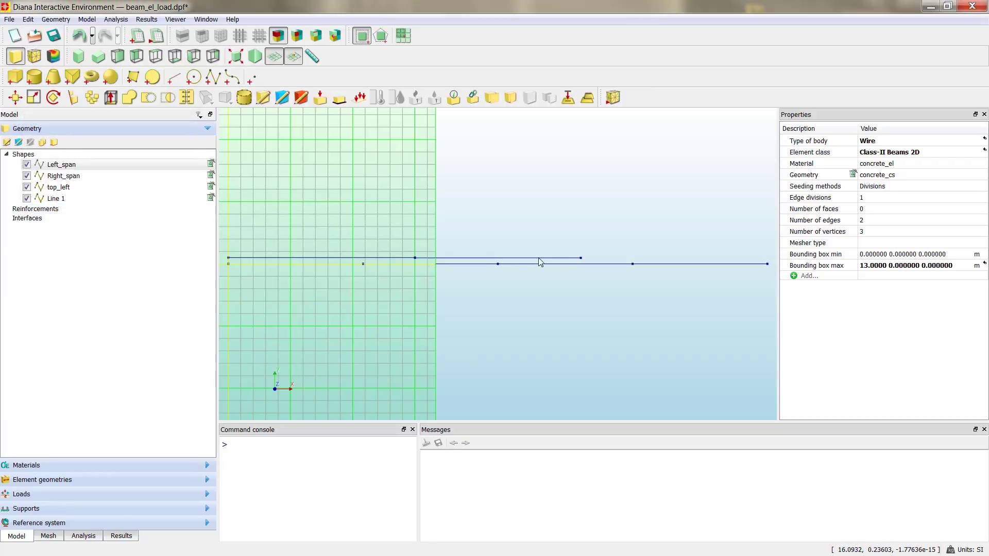
mouse_move(578, 261)
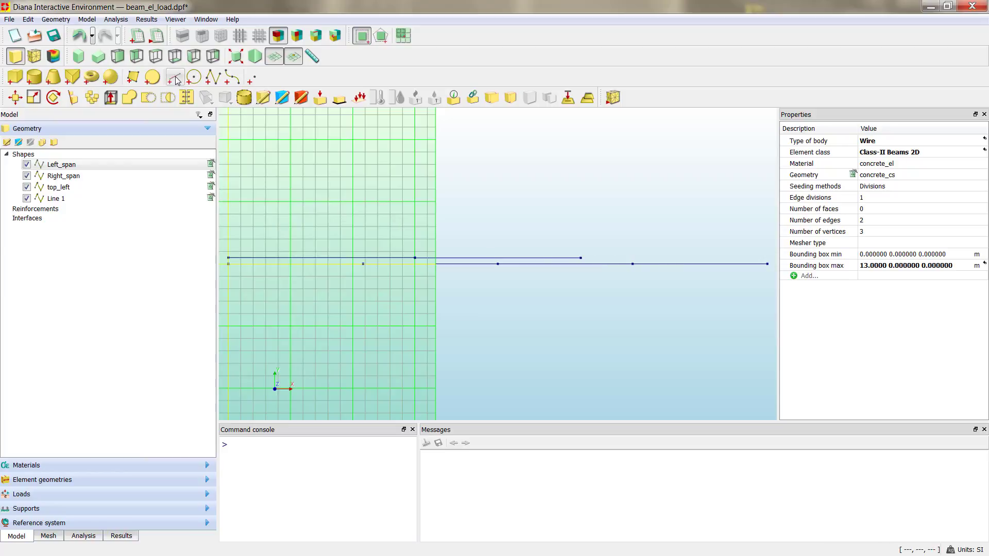
mouse_move(175, 77)
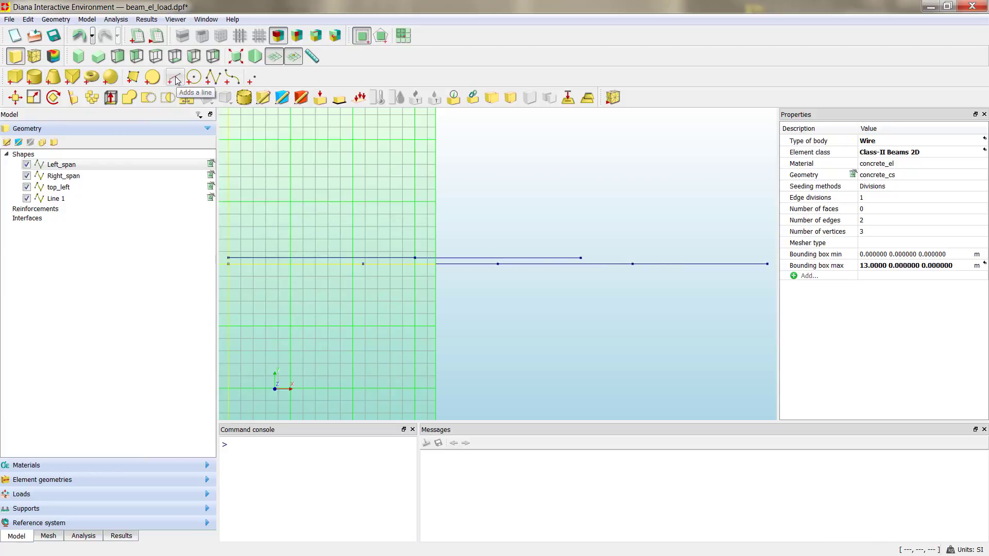
click(175, 76)
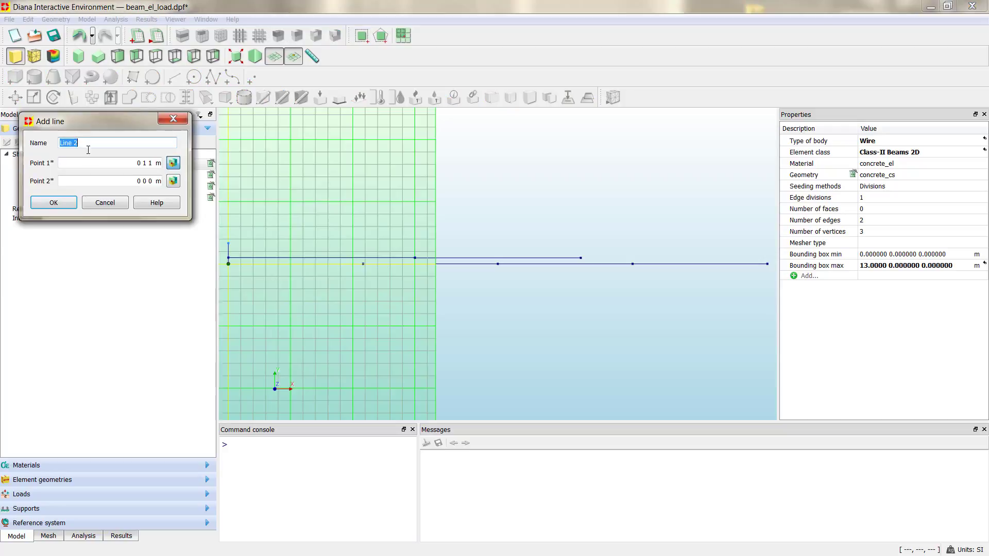
text(t)
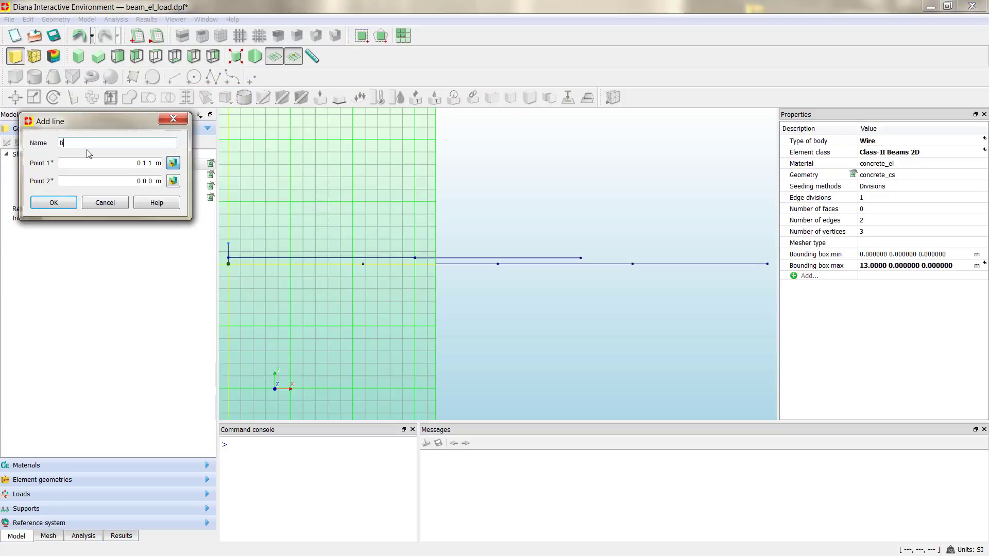
text(op_right)
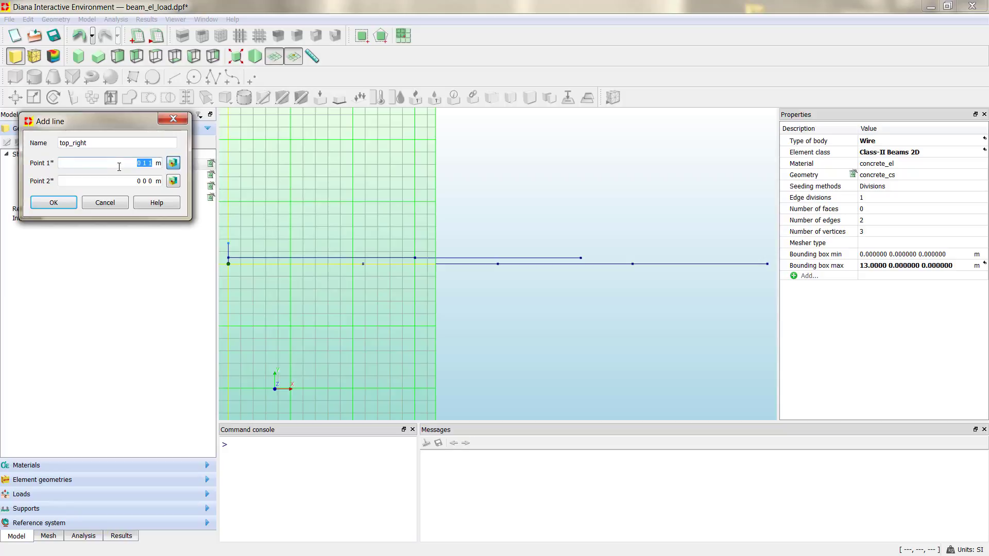
click(53, 202)
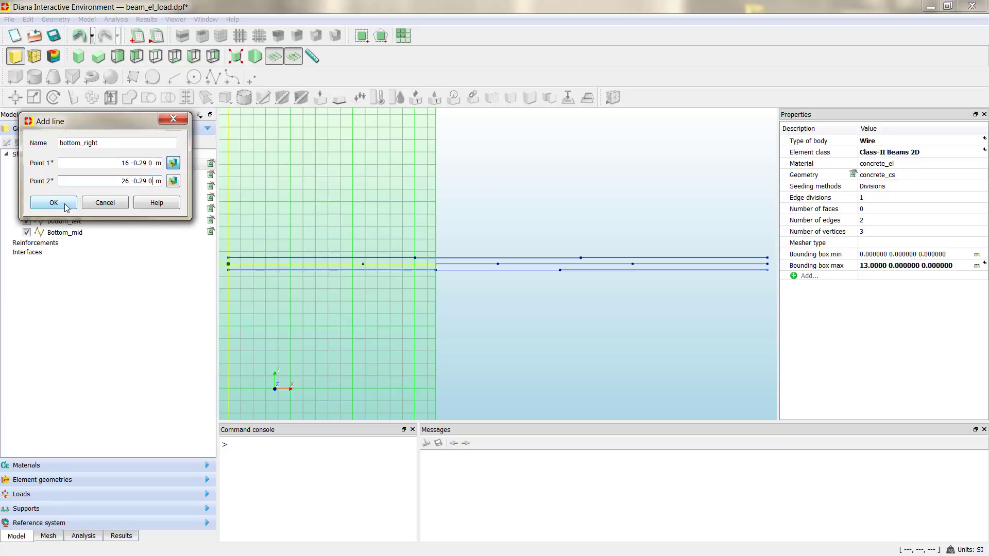
click(52, 203)
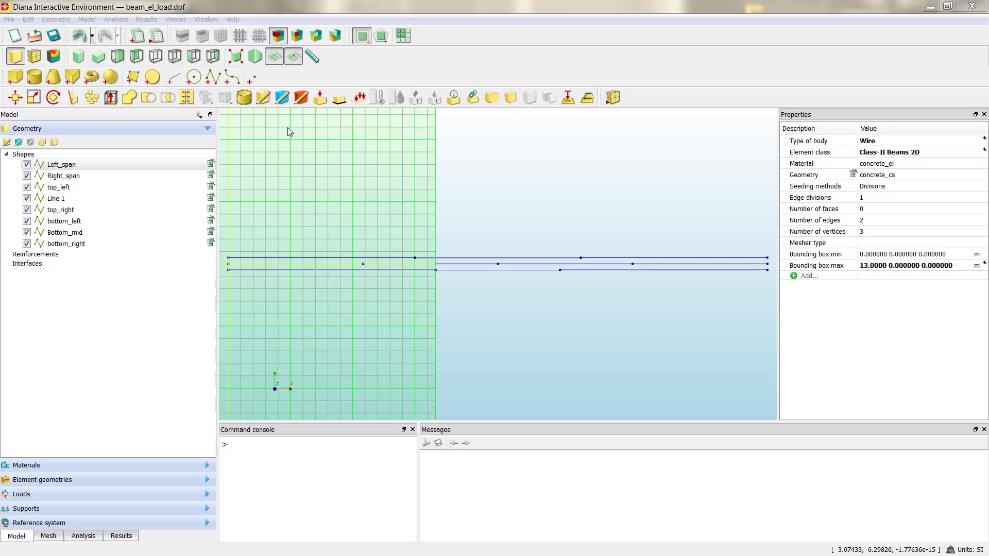
Hide the workplane grid from the model view.
click(273, 56)
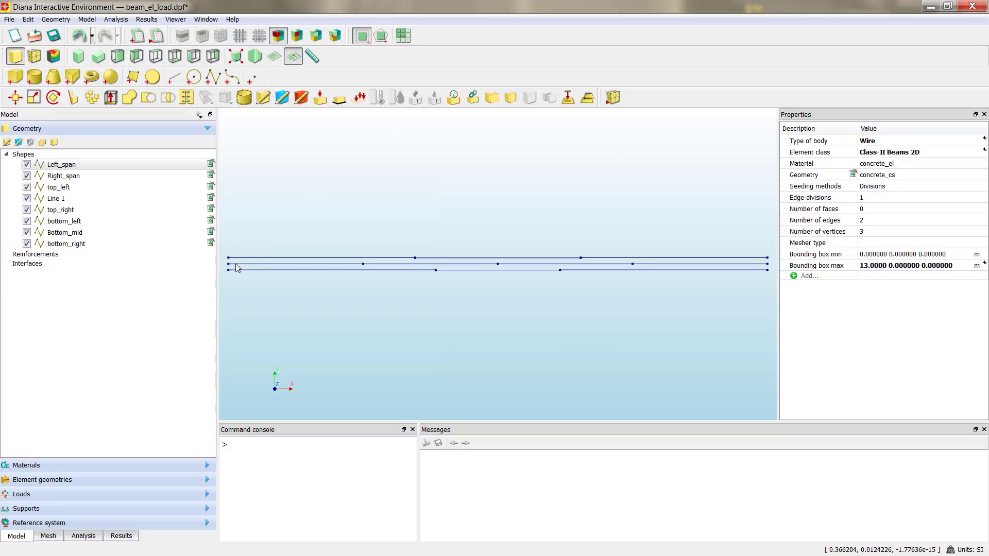
mouse_move(775, 270)
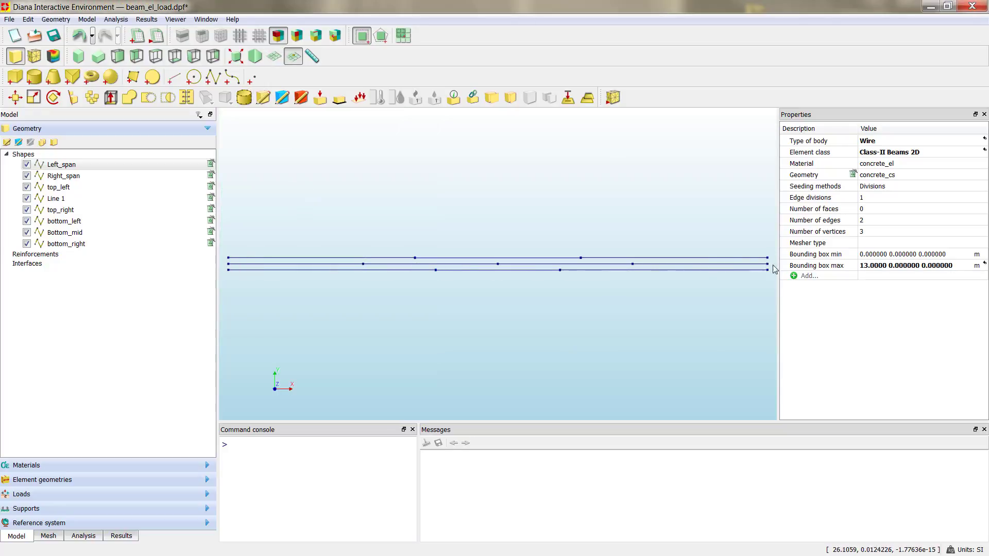
mouse_move(482, 286)
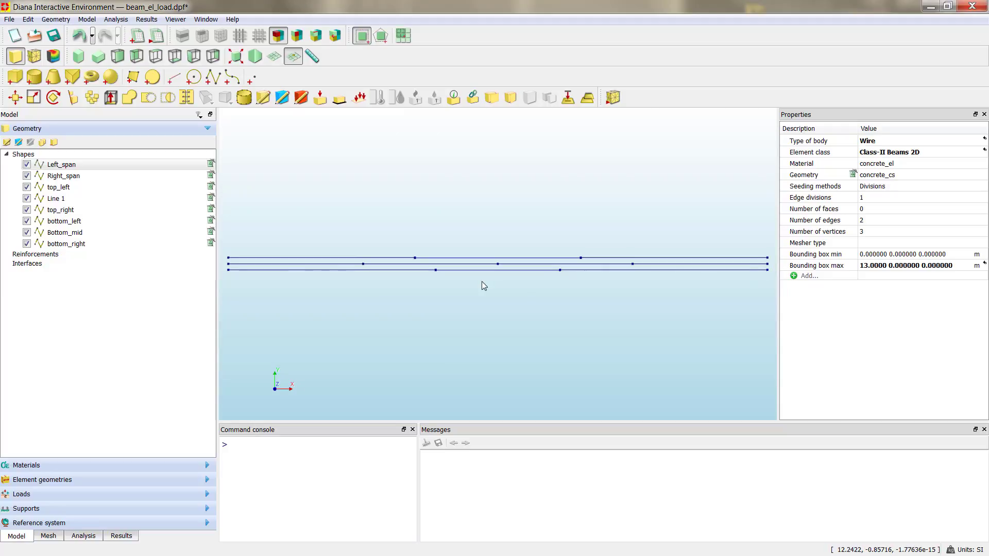
mouse_move(405, 279)
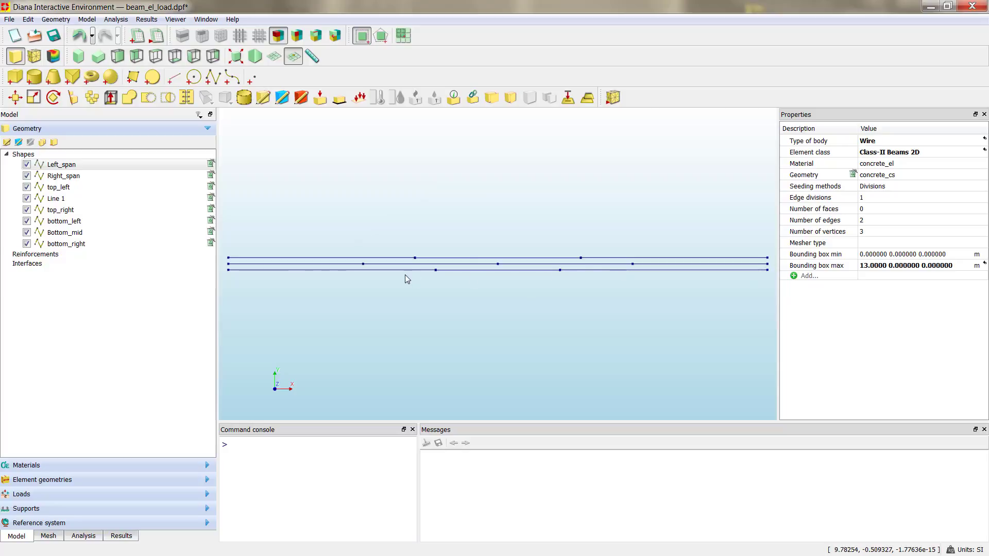
mouse_move(627, 283)
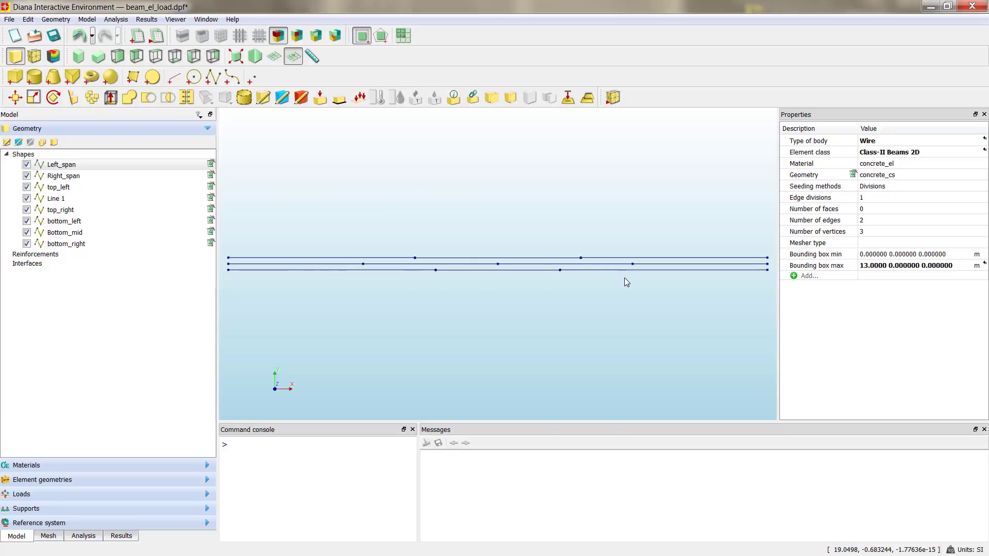
mouse_move(628, 283)
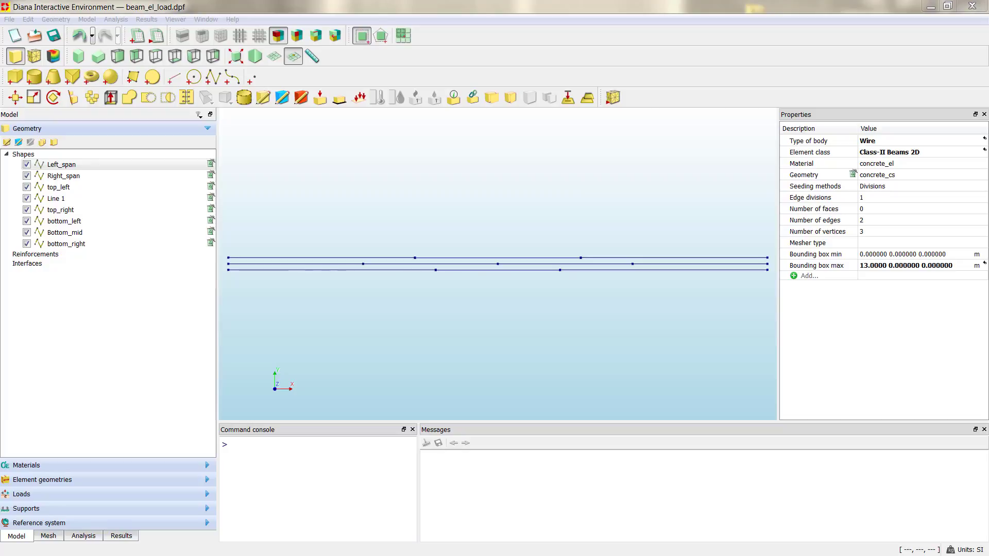
mouse_move(87, 19)
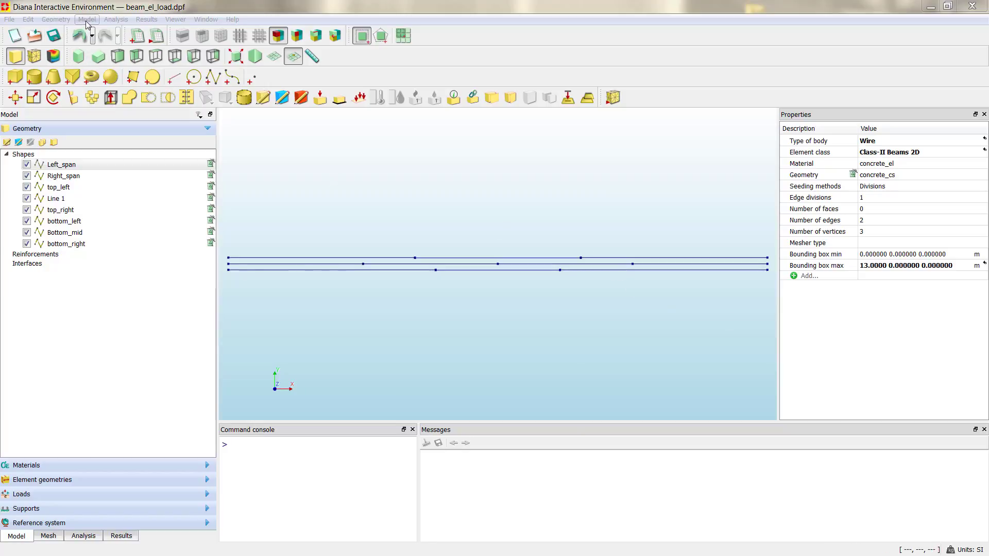
Bring up the Add new material dialog from the Model menu.
click(87, 18)
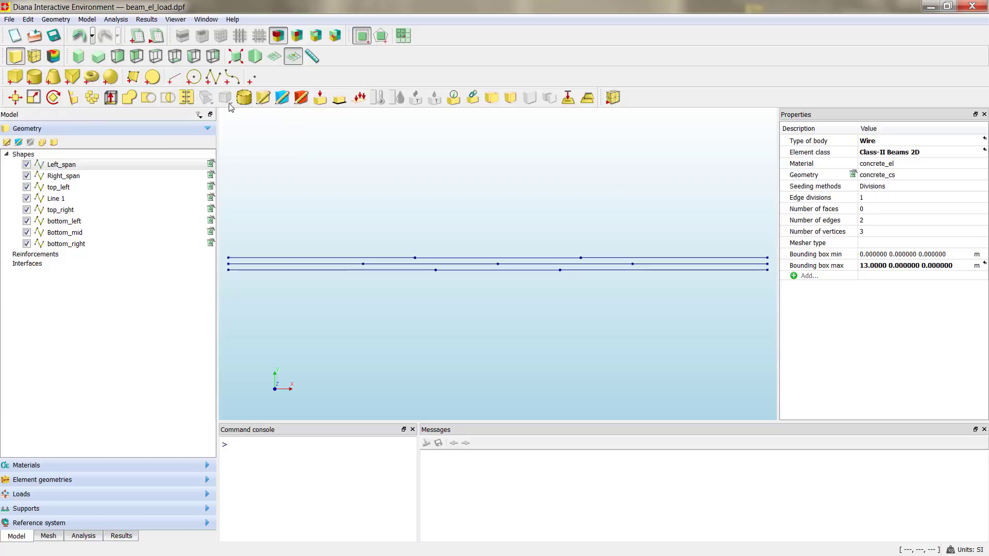
mouse_move(284, 149)
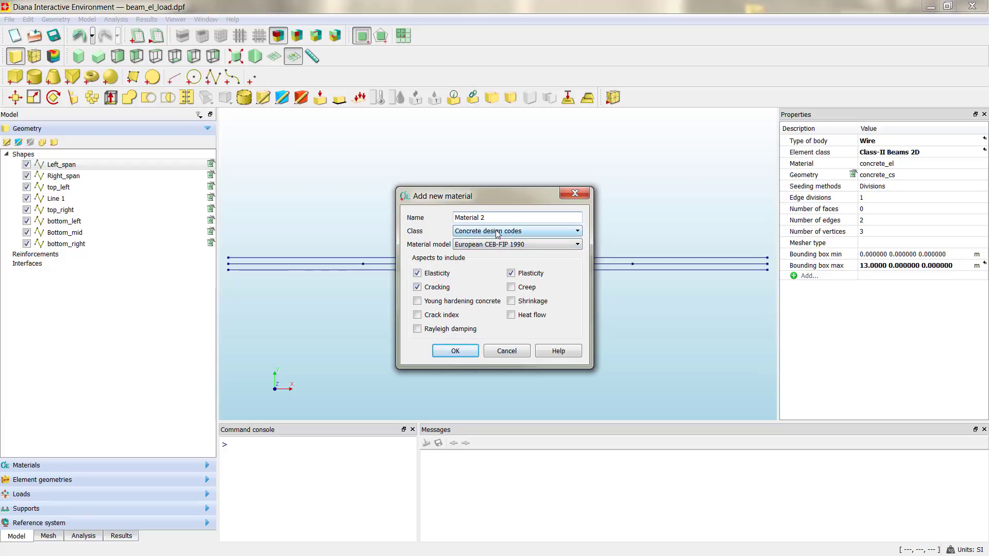
Name the new material reinf_el in the Reinforcements and pile foundations class.
click(575, 230)
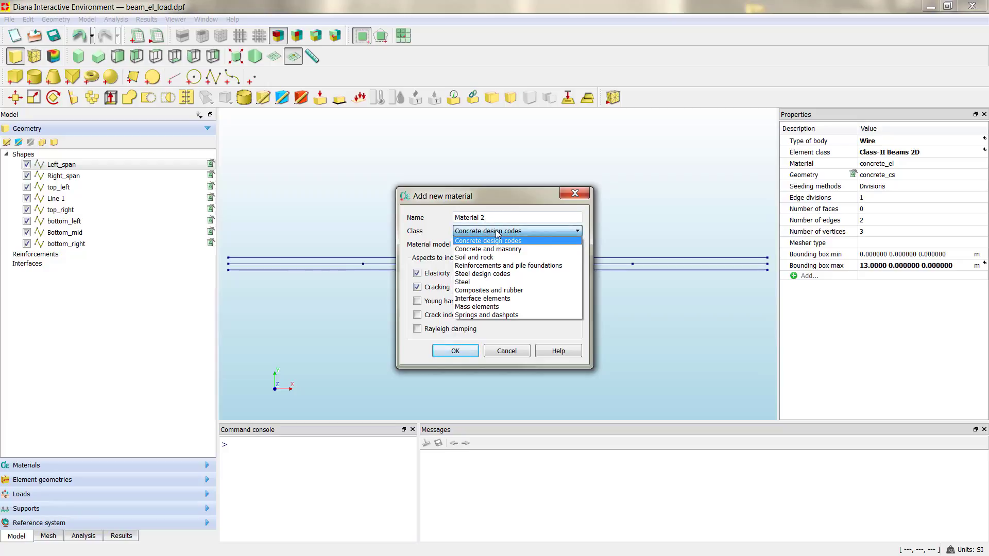
click(487, 240)
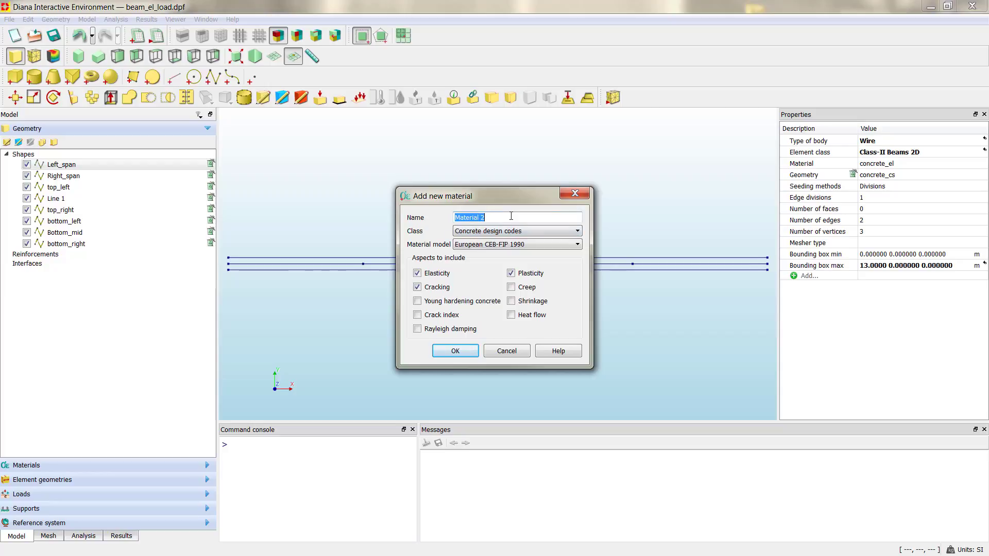
text(rein)
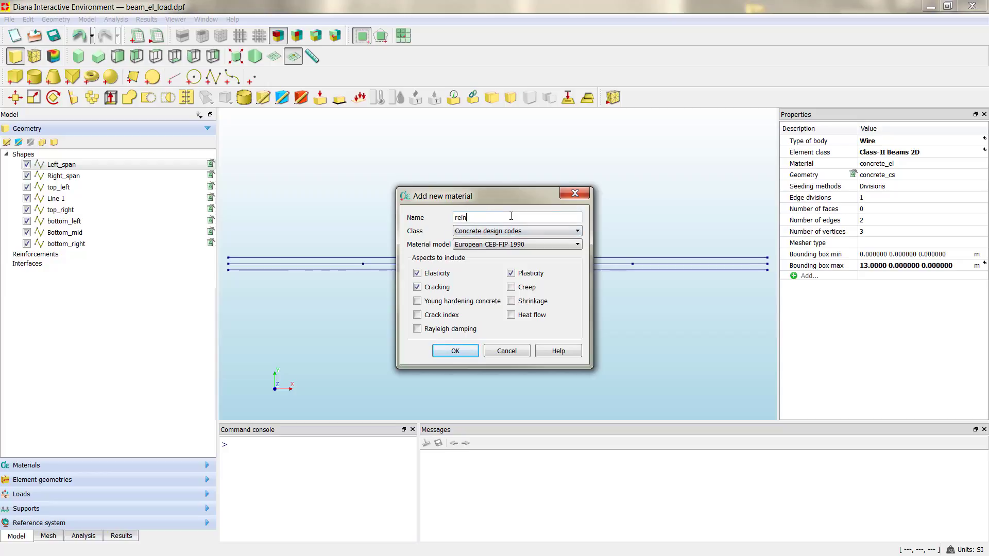
text(f_)
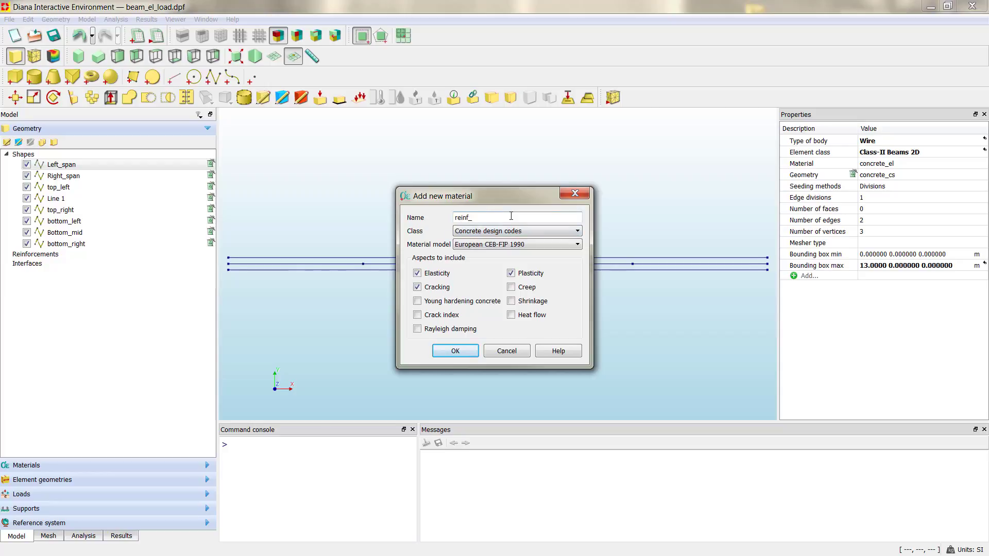
text(el)
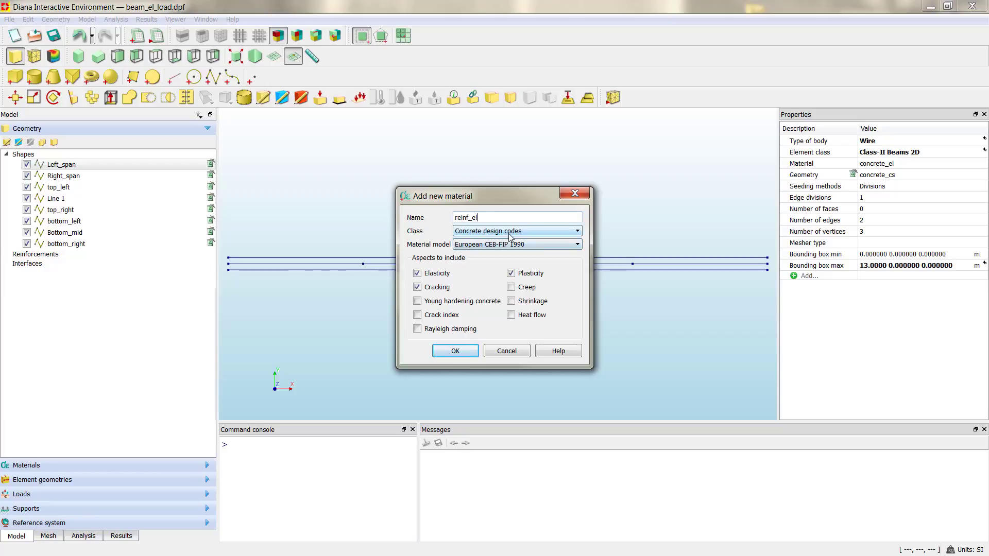
click(574, 230)
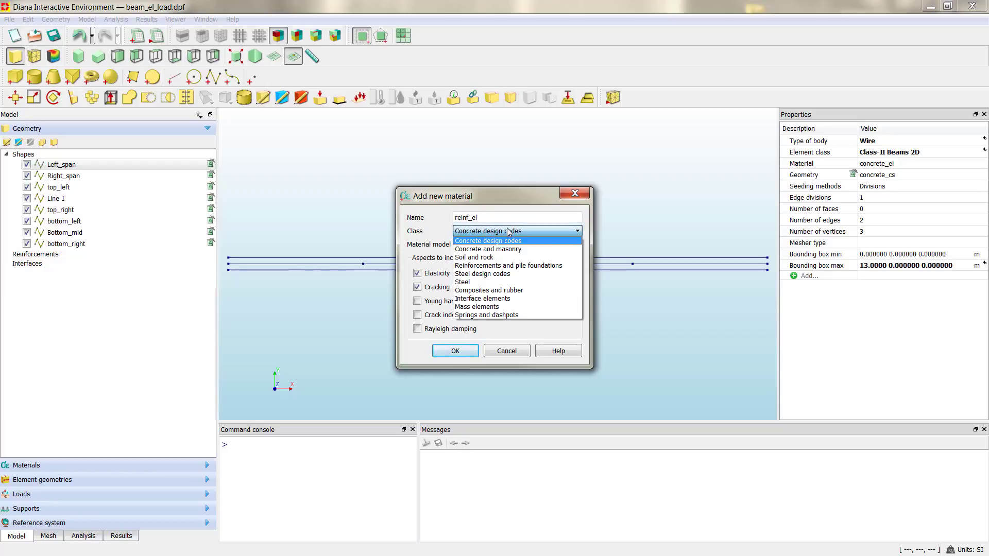
mouse_move(508, 265)
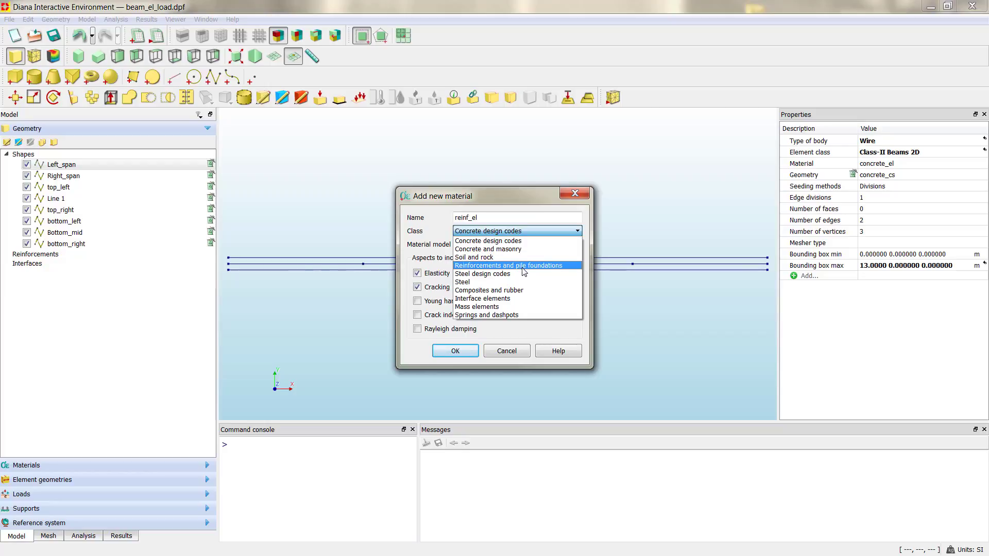
click(507, 265)
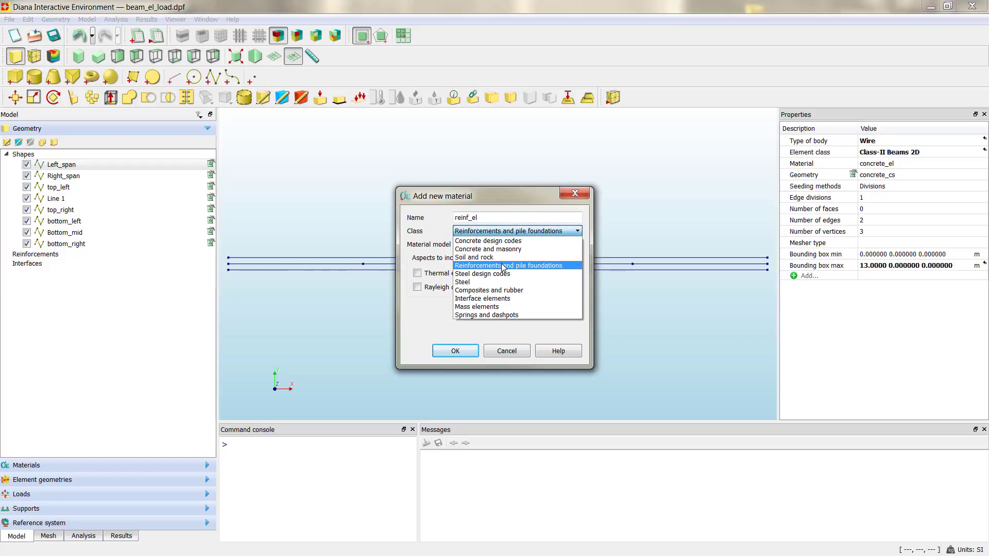
click(508, 265)
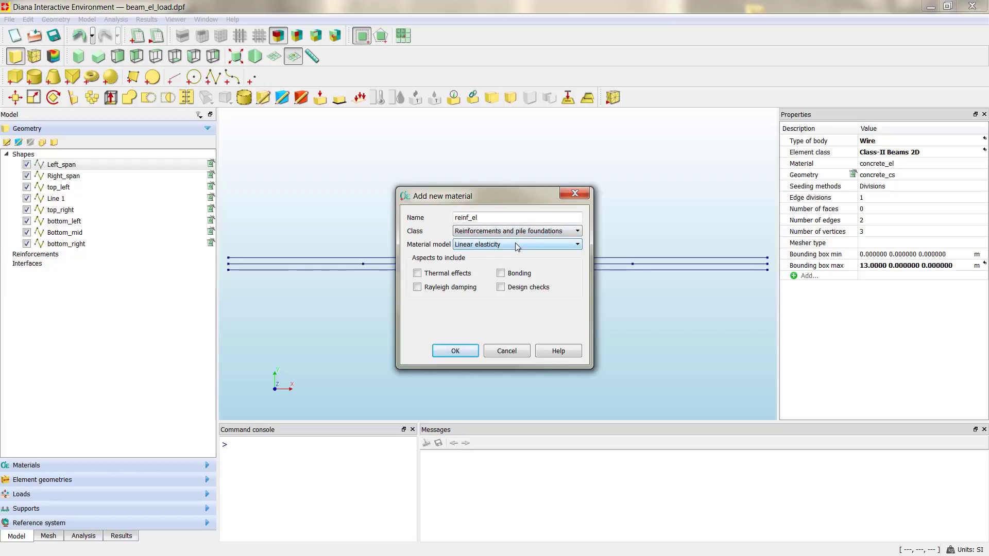
Keep Linear elasticity as the material model and create reinf_el.
click(576, 245)
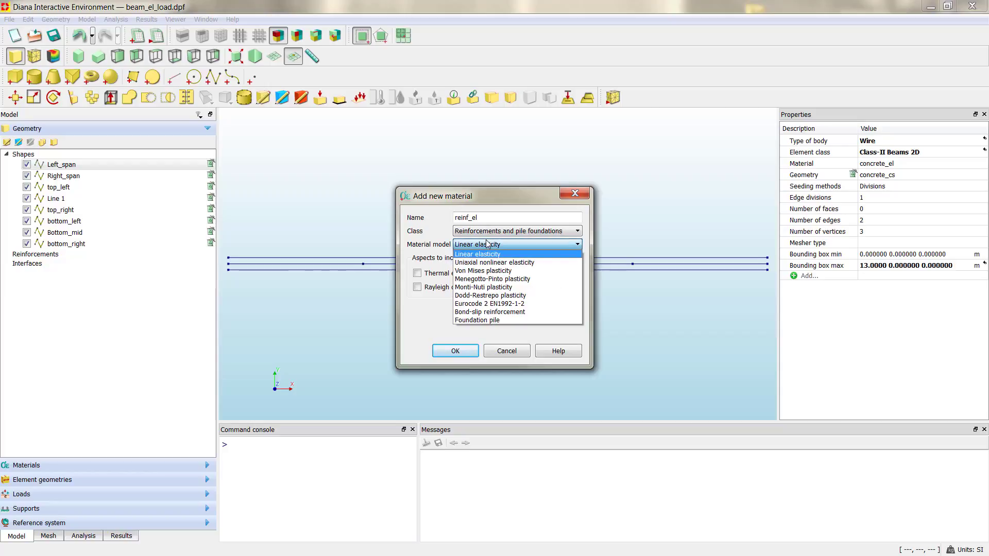
click(477, 253)
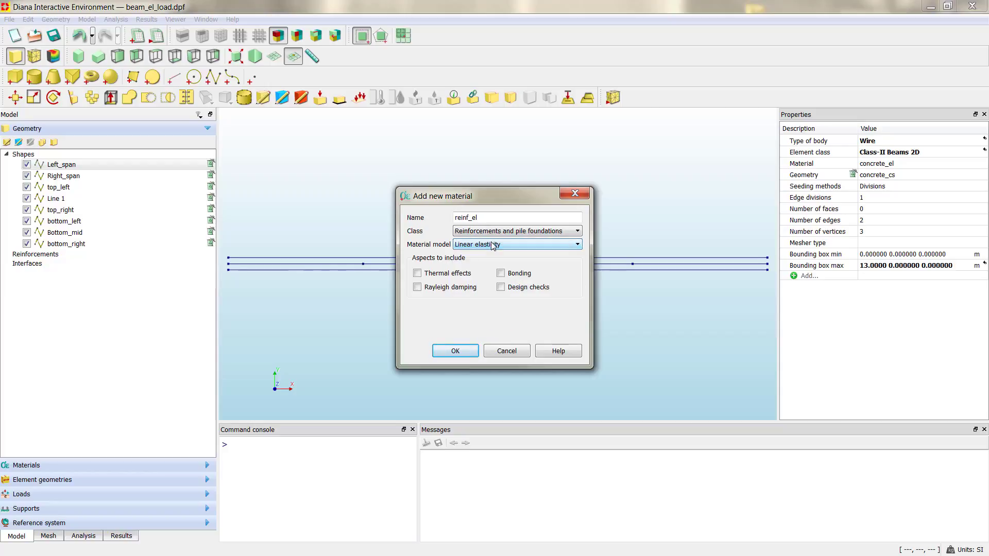
click(575, 244)
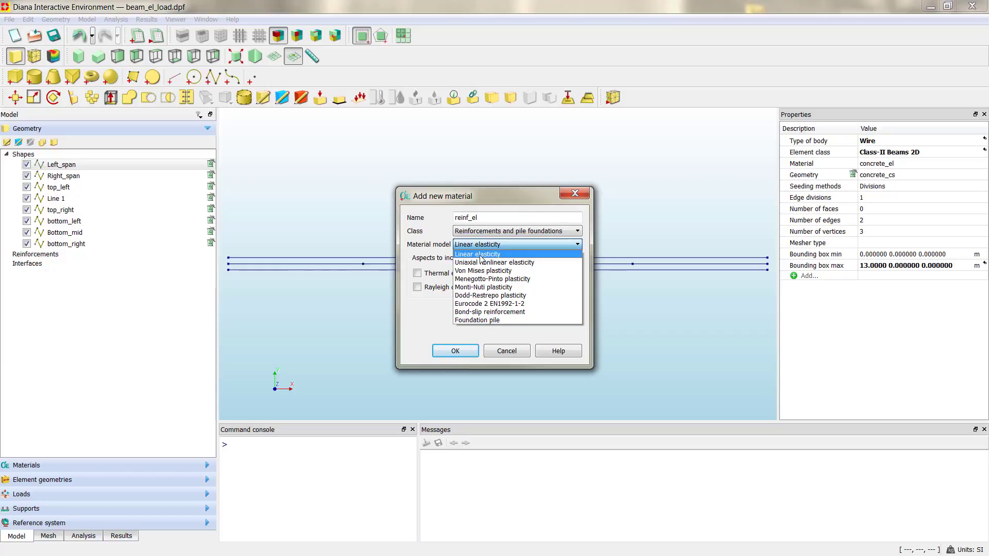
click(477, 254)
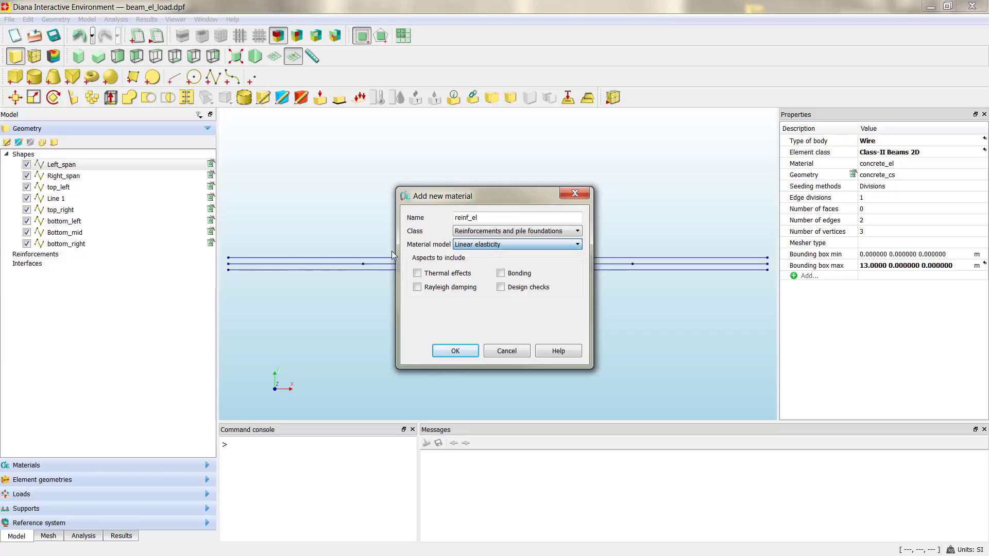
mouse_move(527, 264)
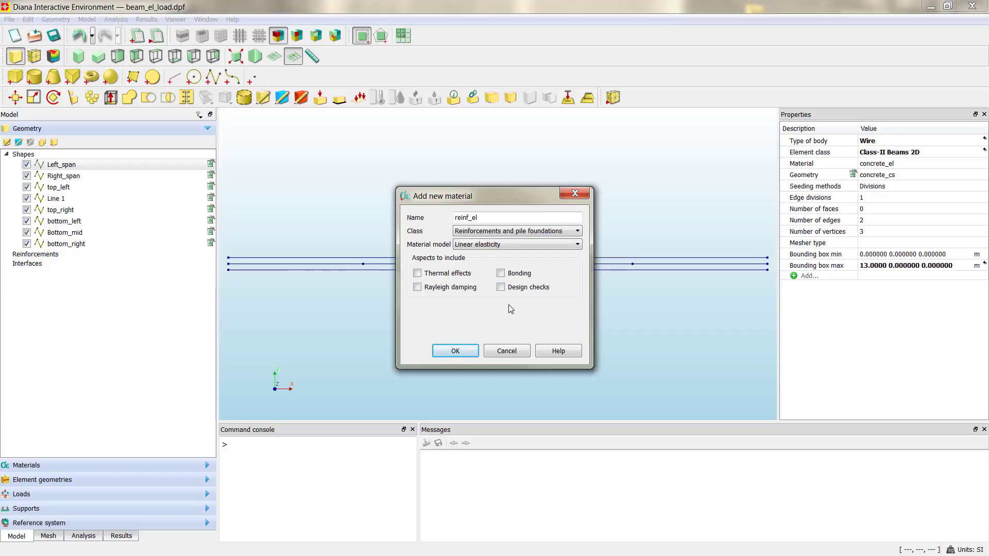
mouse_move(531, 303)
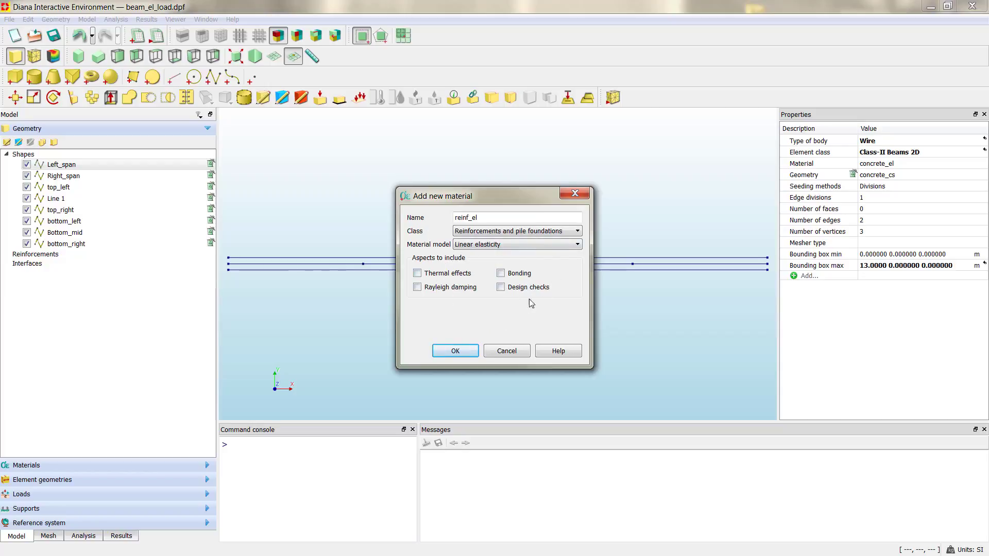
click(454, 350)
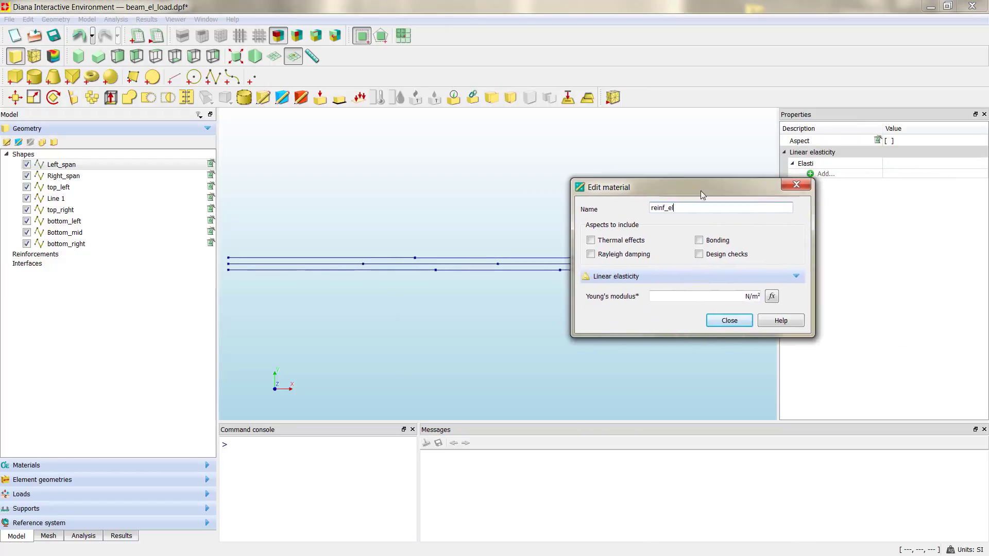
drag(671, 186, 422, 200)
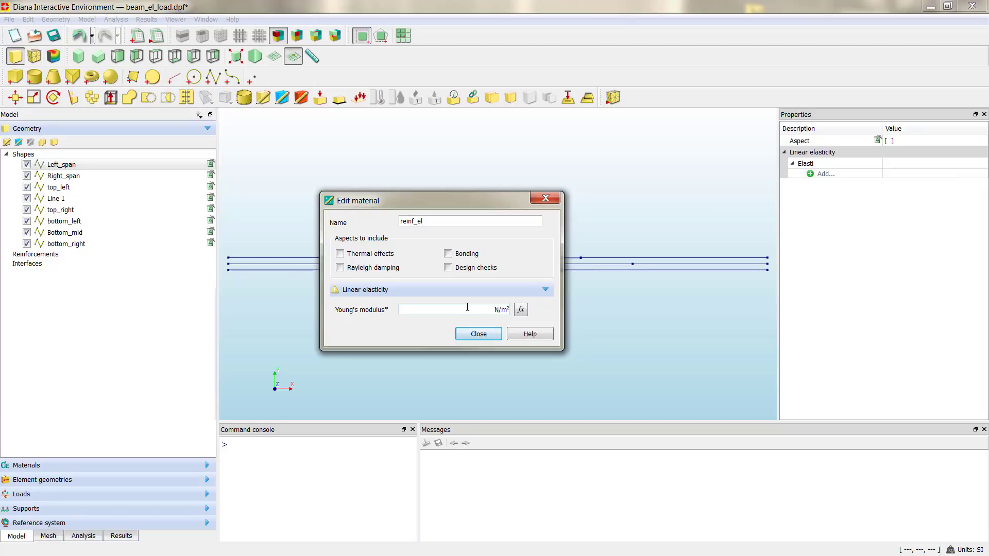
text(200000000000)
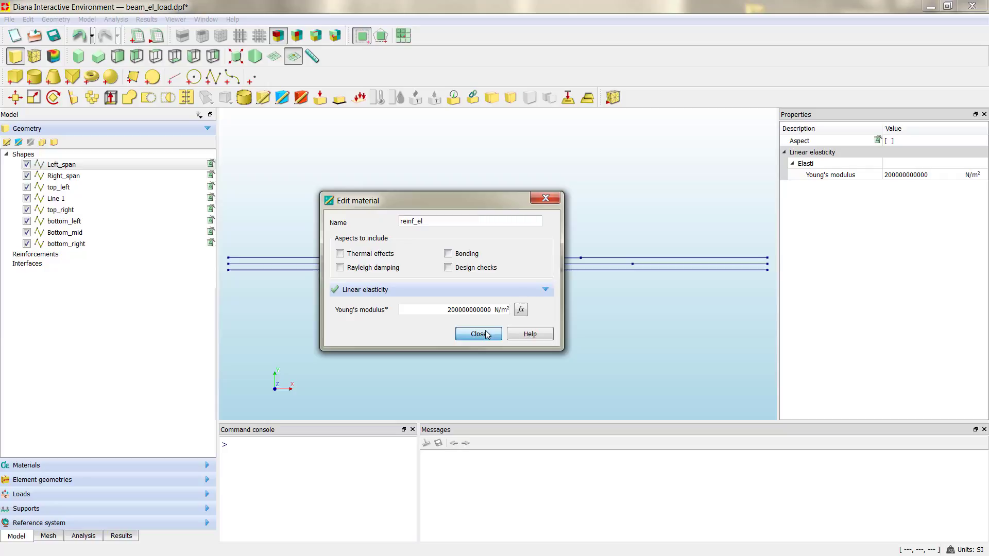
click(477, 334)
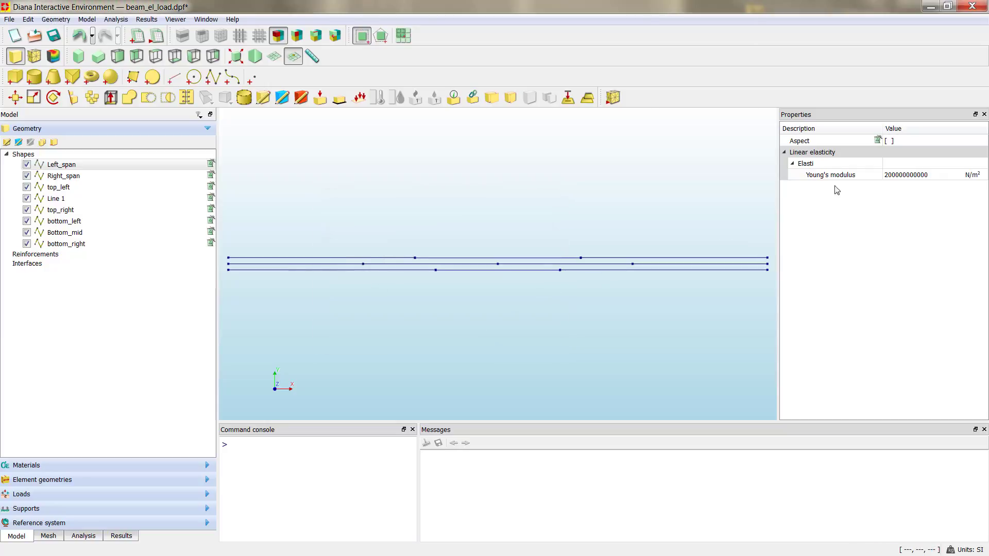
mouse_move(876, 131)
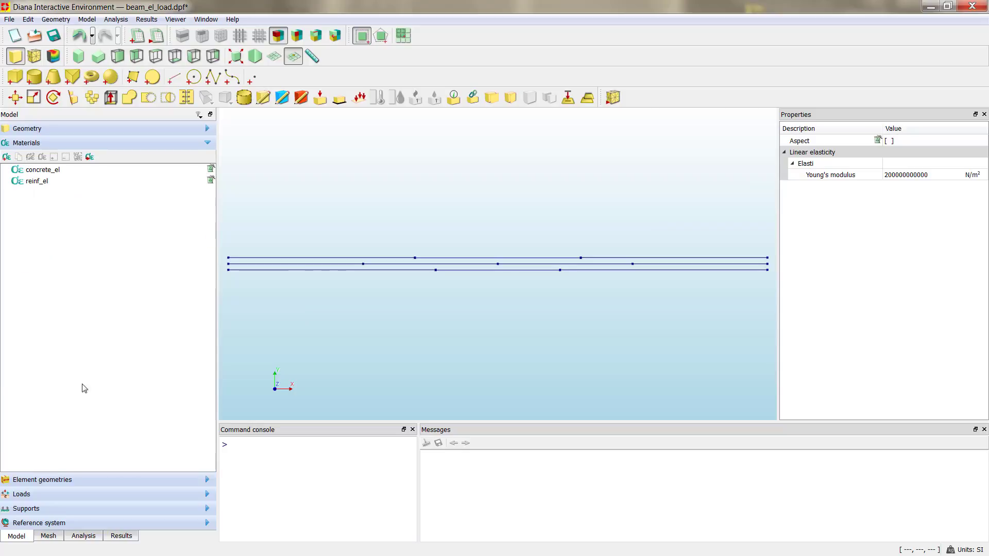
Show reinf_el's properties in the Materials list alongside concrete_el.
click(42, 170)
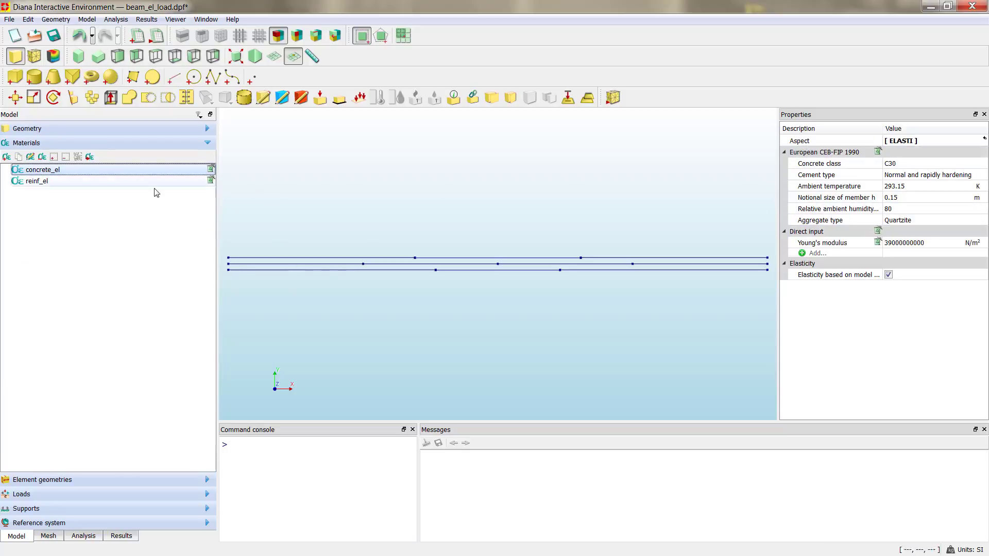
click(37, 181)
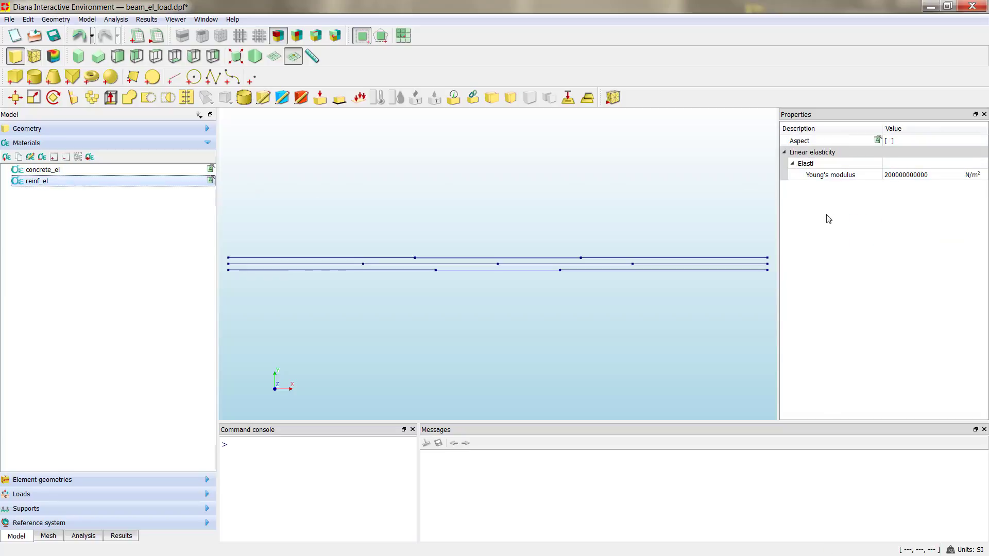
mouse_move(9, 360)
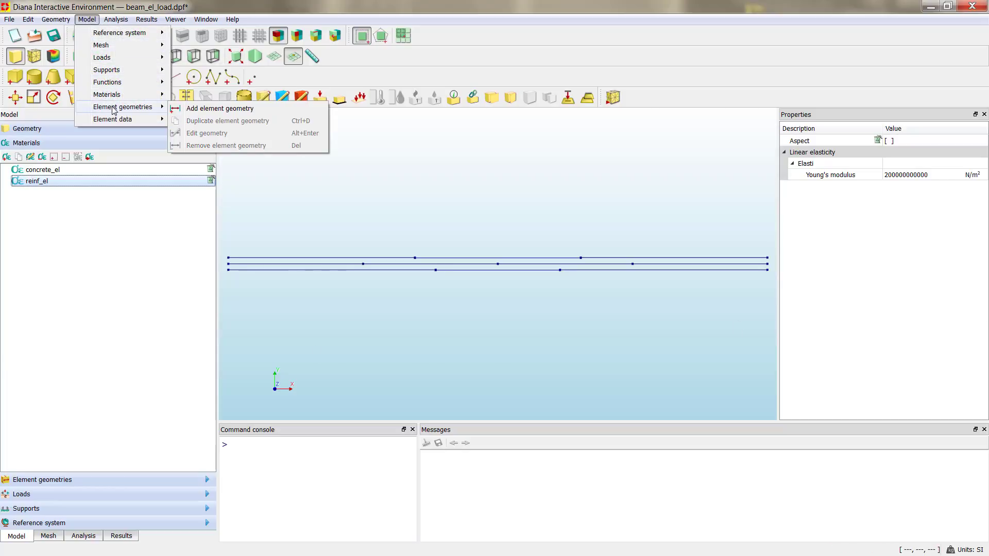
mouse_move(220, 108)
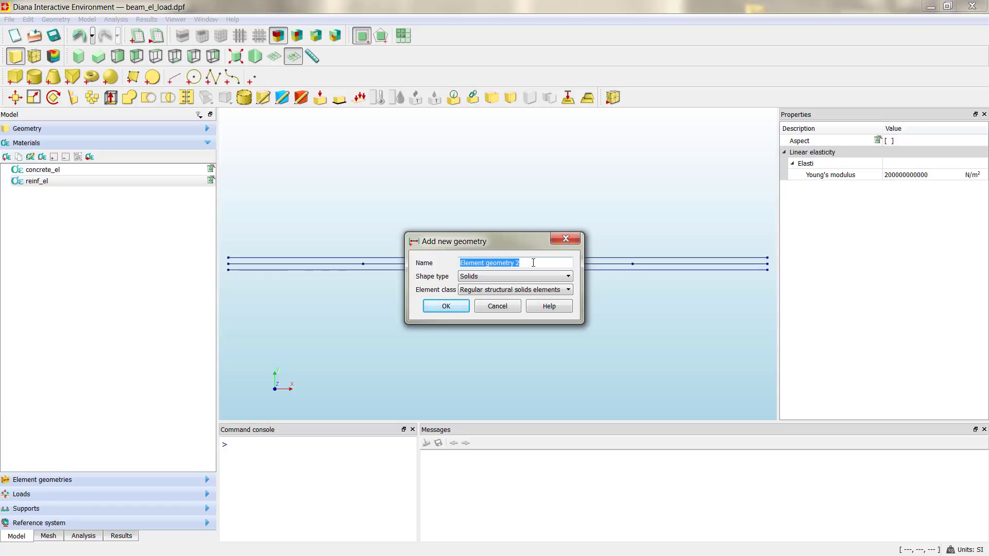
Name the geometry 8_20 with shape type Reinforcement lines and element class Bar reinforcements.
text(re)
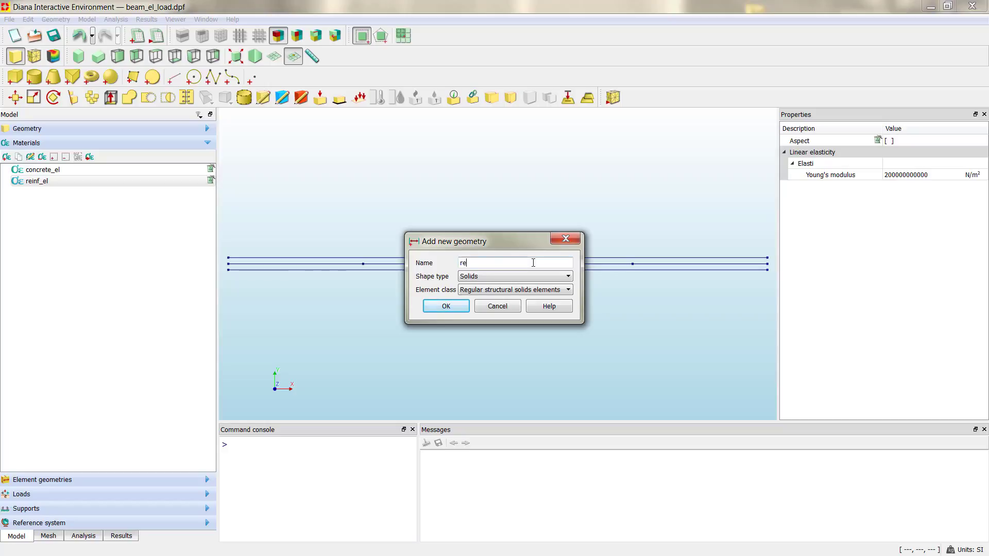
key(Backspace)
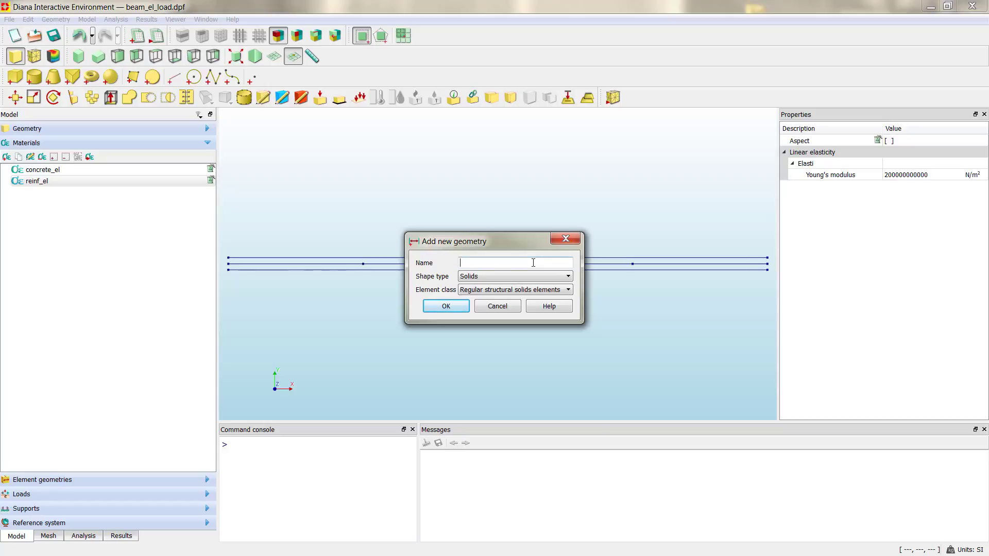
text(8_20)
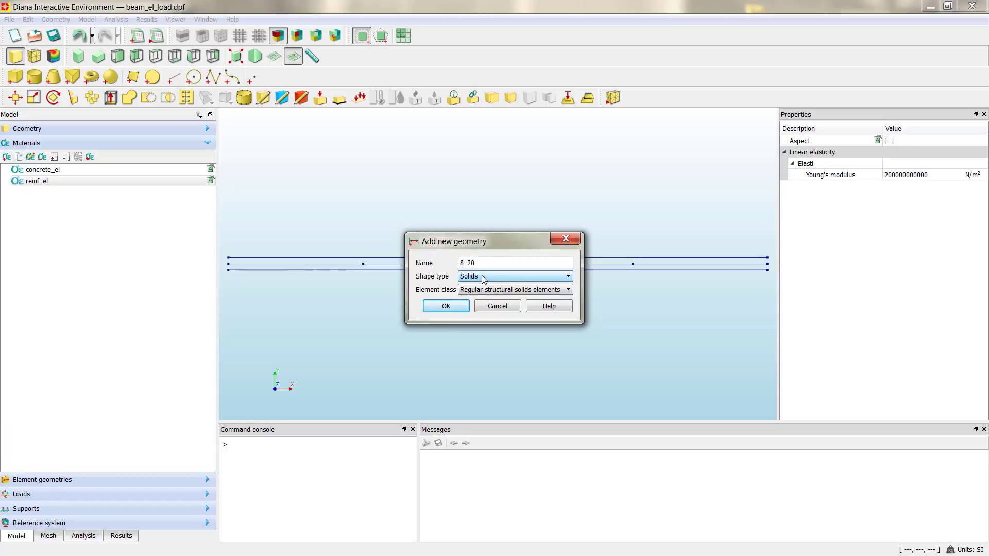
click(567, 276)
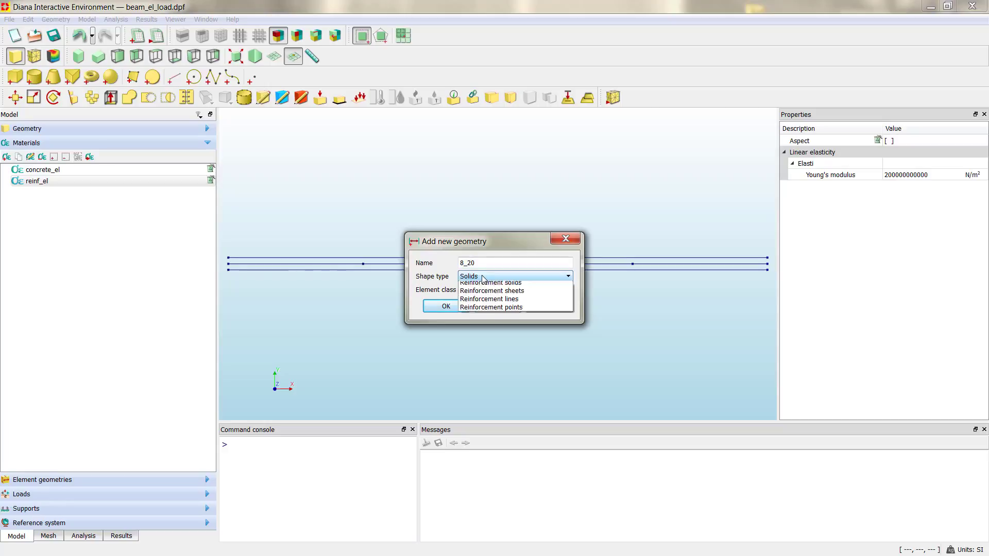
click(567, 276)
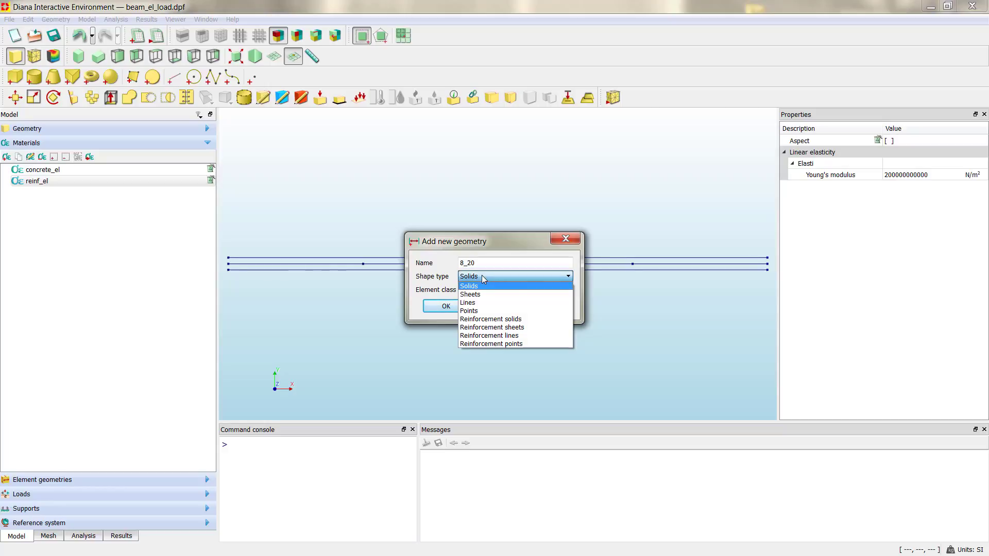
mouse_move(492, 344)
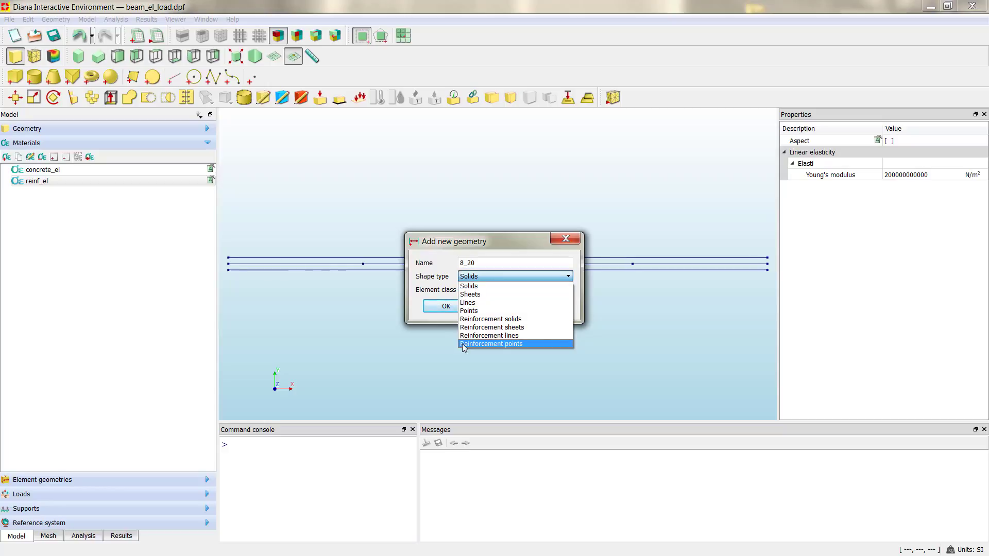
click(489, 336)
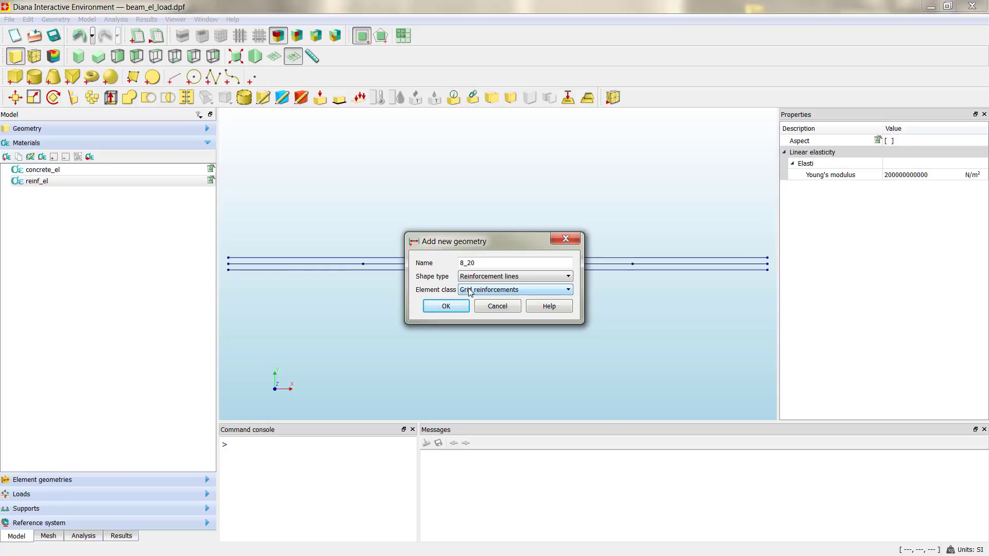
click(567, 289)
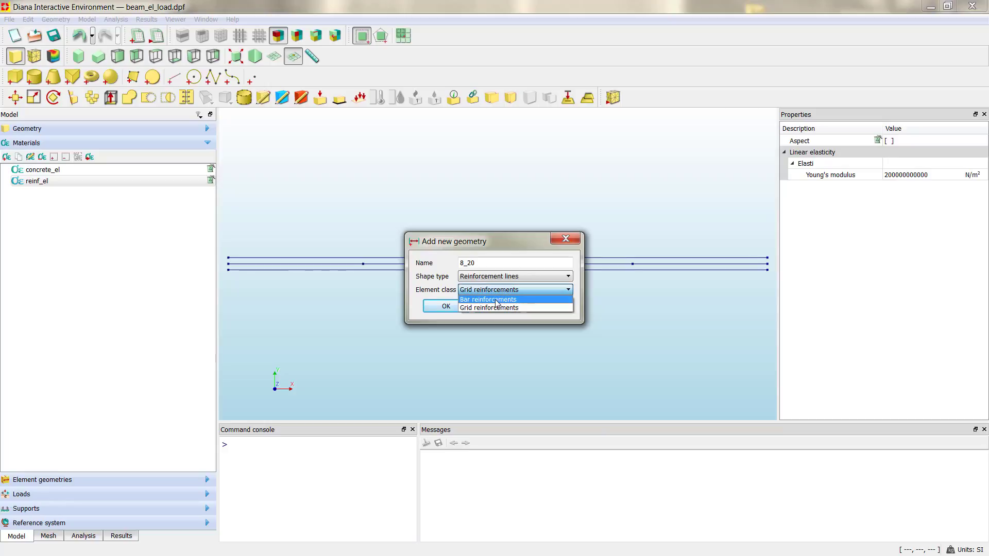
click(488, 299)
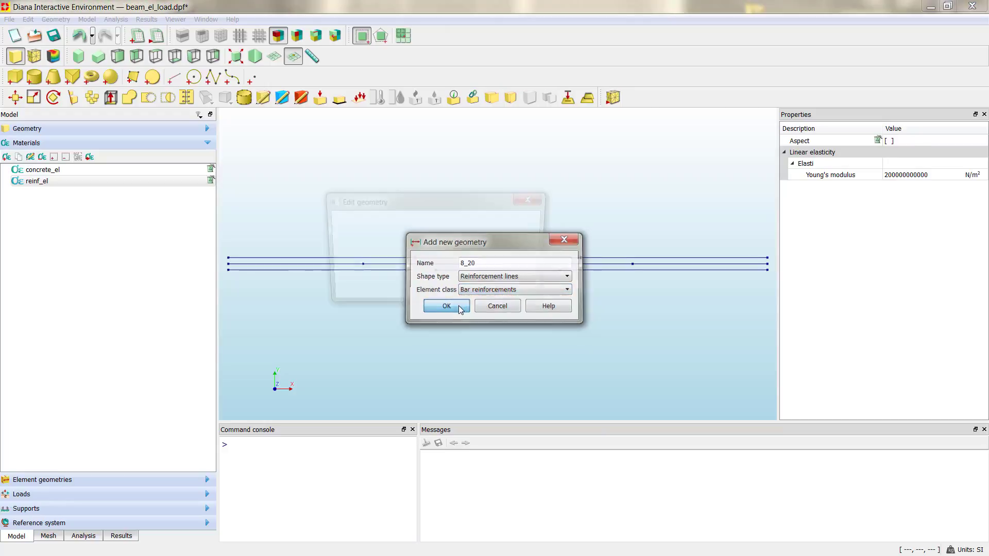
Confirm 8_20, keep it Embedded and set its bar cross-section area to 0.002513 m².
click(446, 304)
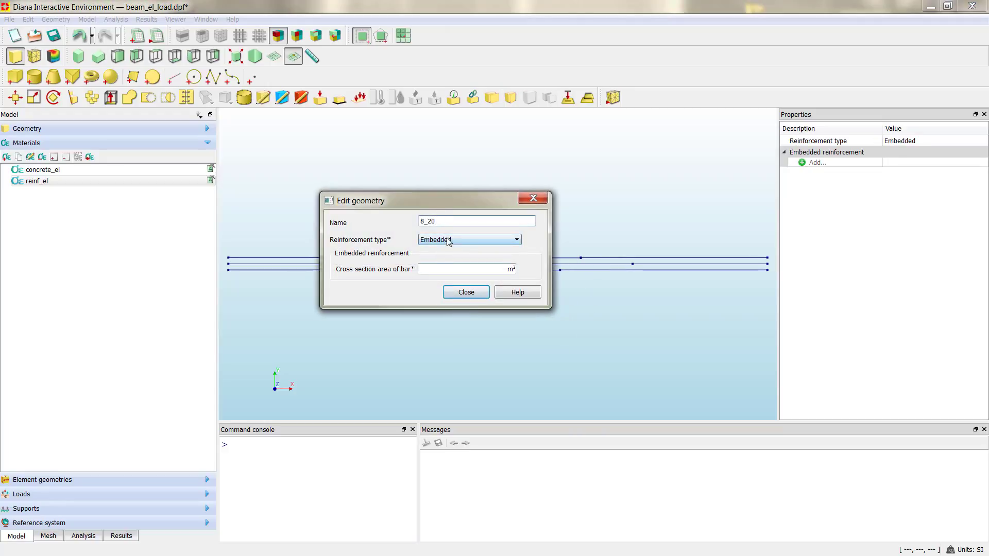
mouse_move(476, 242)
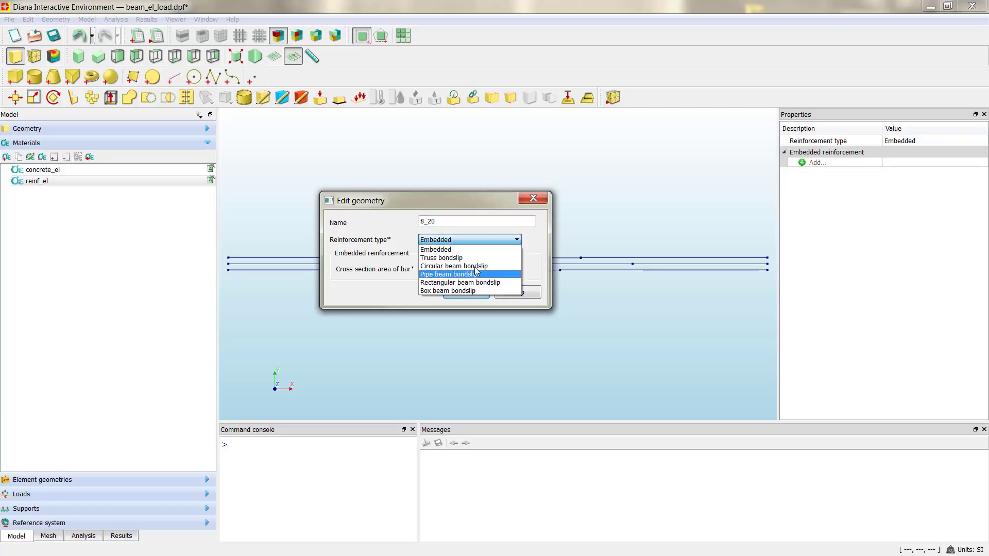
mouse_move(479, 258)
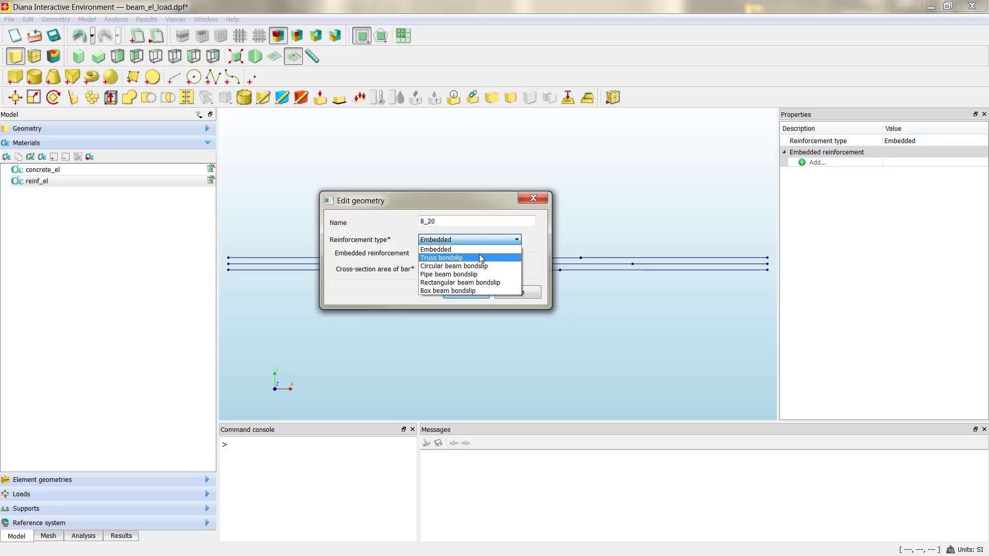
mouse_move(434, 249)
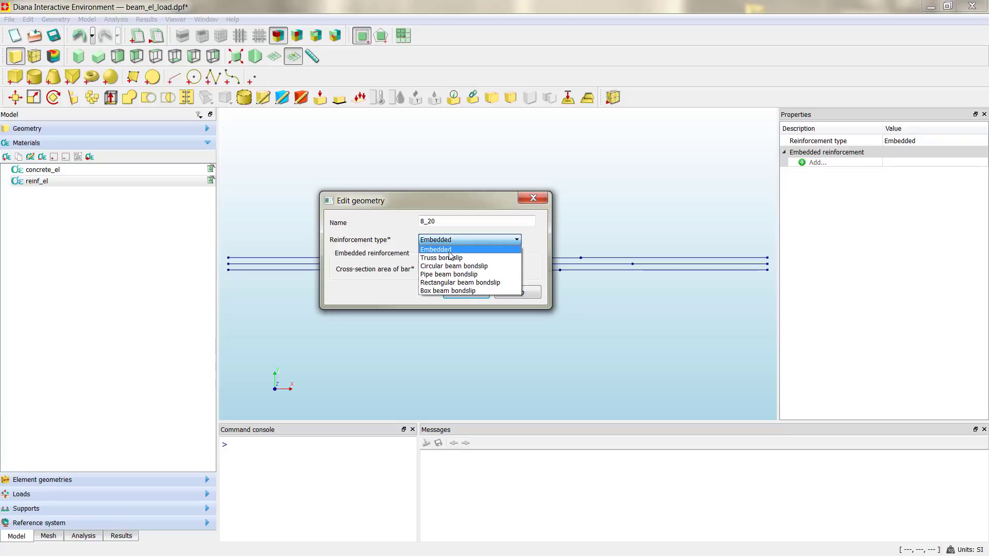
click(435, 250)
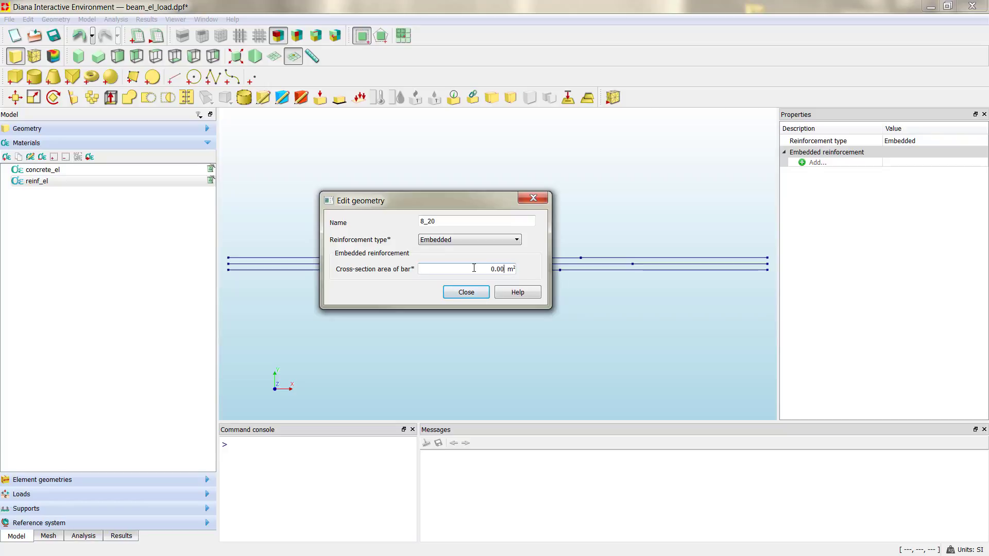
text(0.0025)
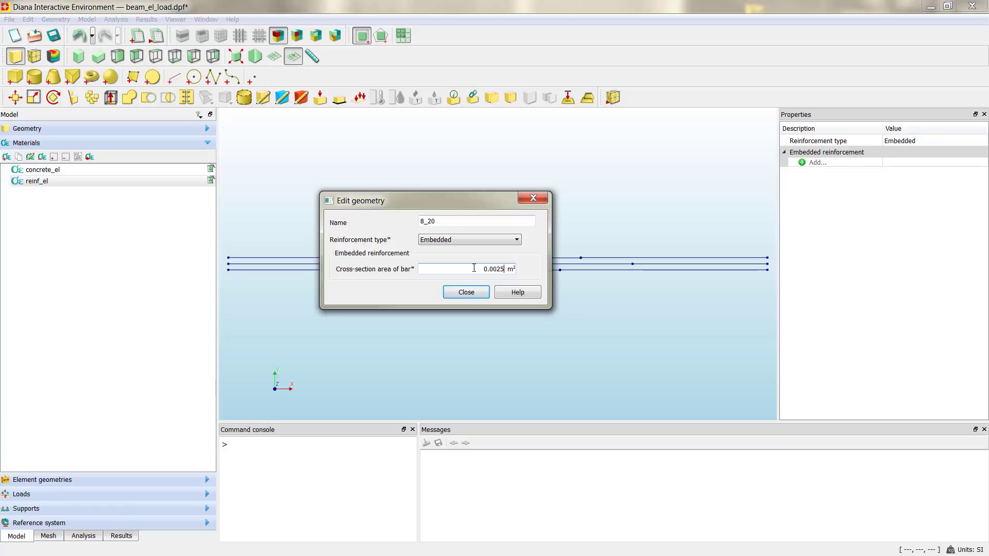
text(0.002513)
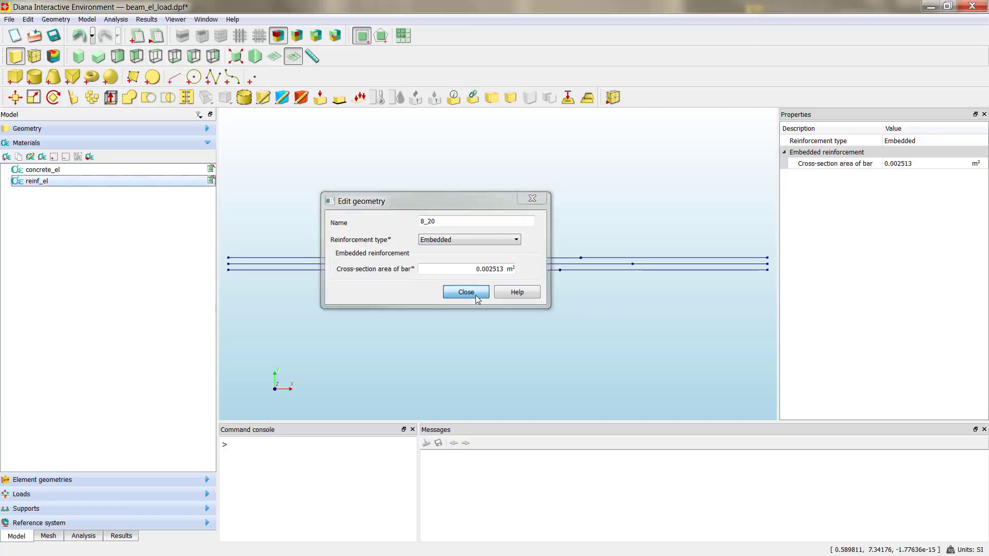
click(465, 291)
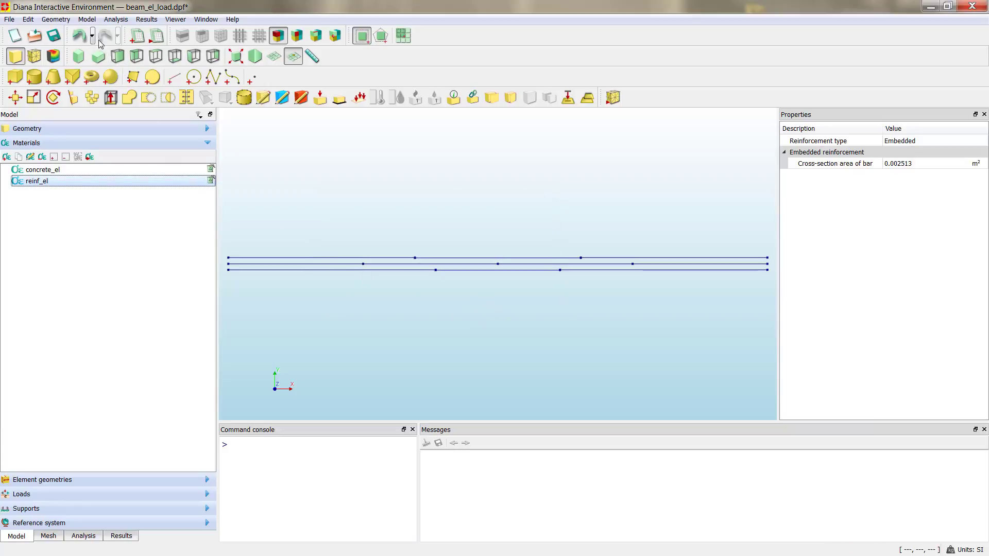
Add element geometry 2_20 as Reinforcement lines of the Bar reinforcements class.
click(87, 18)
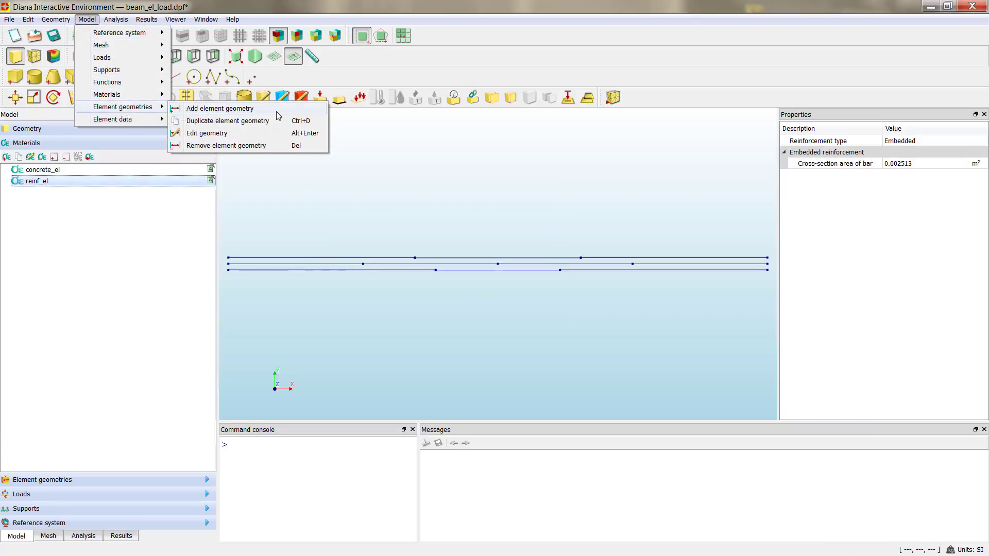
click(220, 108)
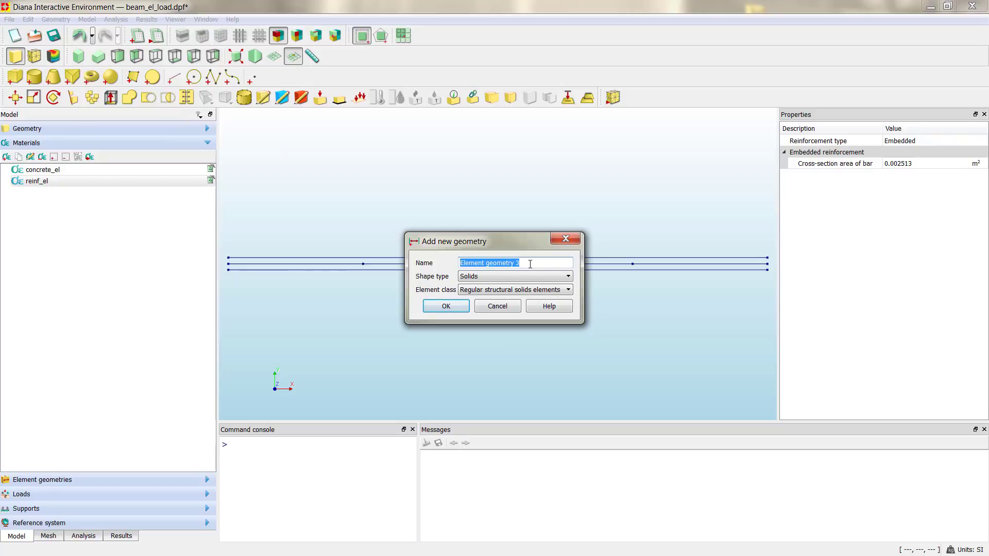
text(2_20)
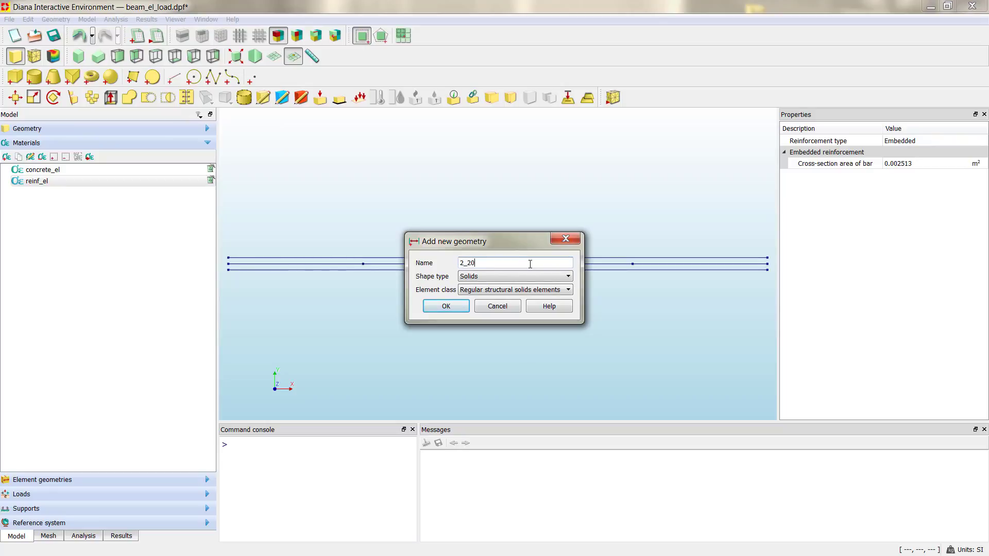
click(565, 276)
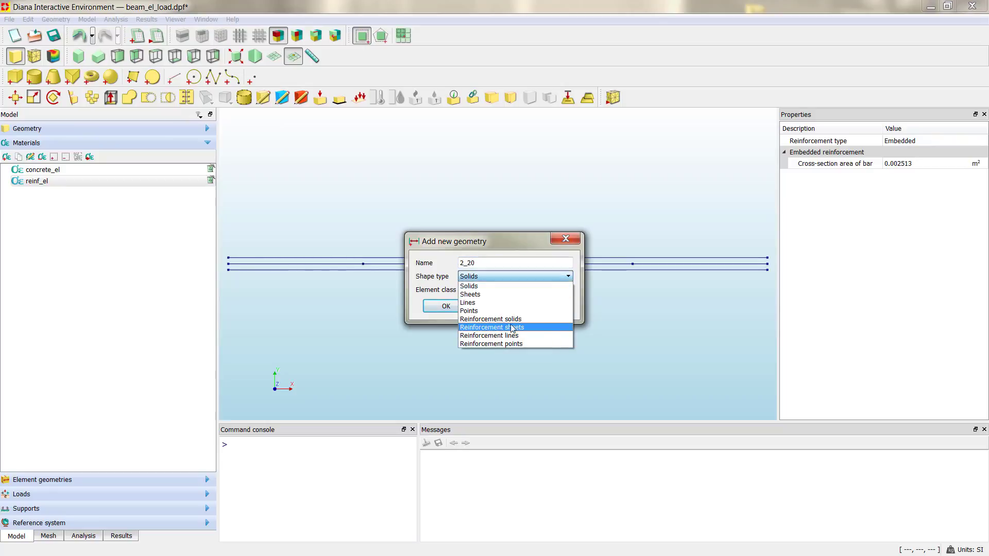
click(489, 336)
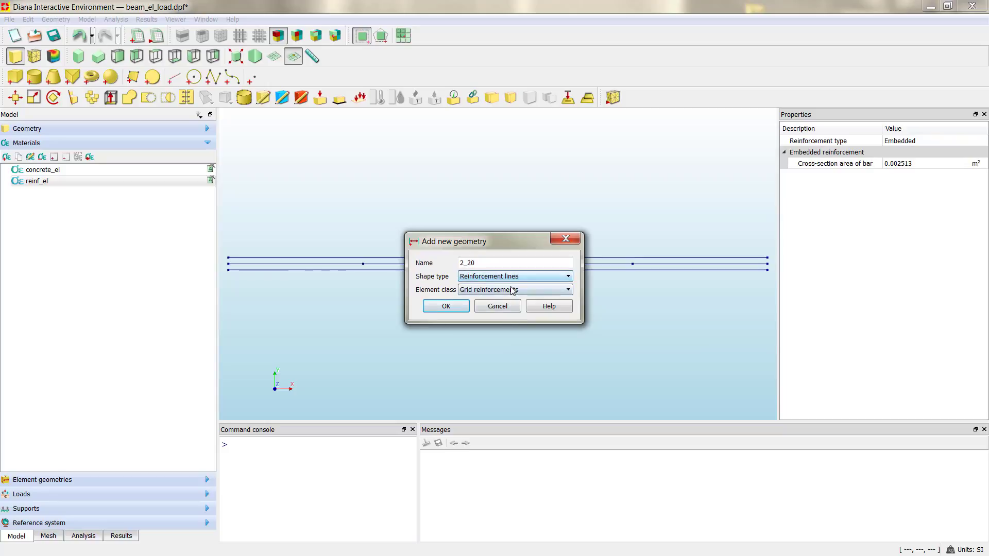
click(446, 306)
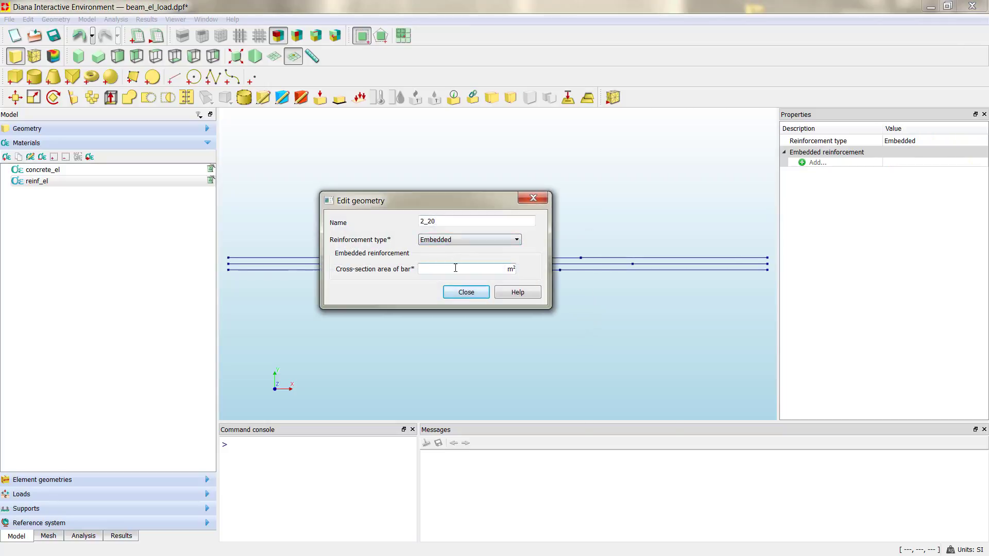
Set the 2_20 bar cross-section area to 0.000628 m² and finish editing.
text(0.00)
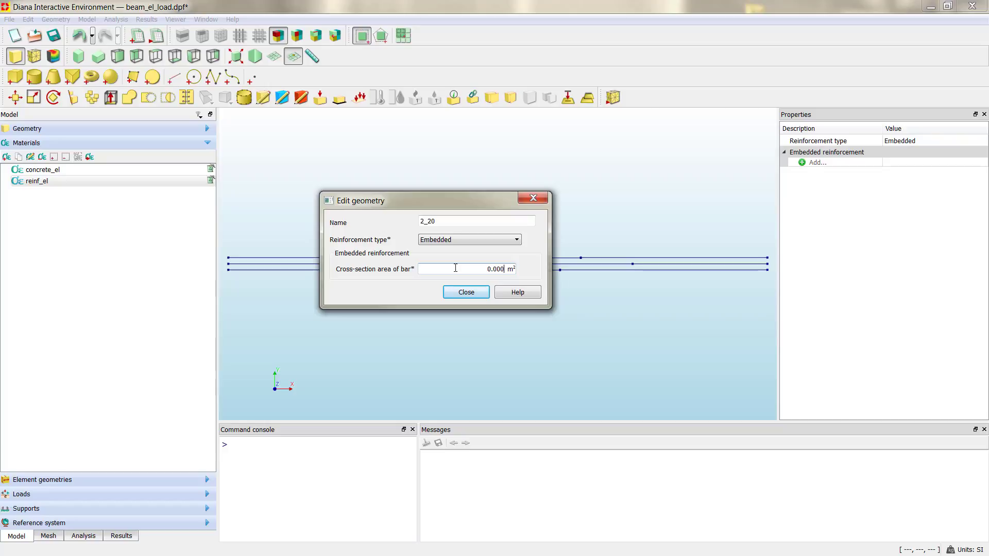
text(0.00062)
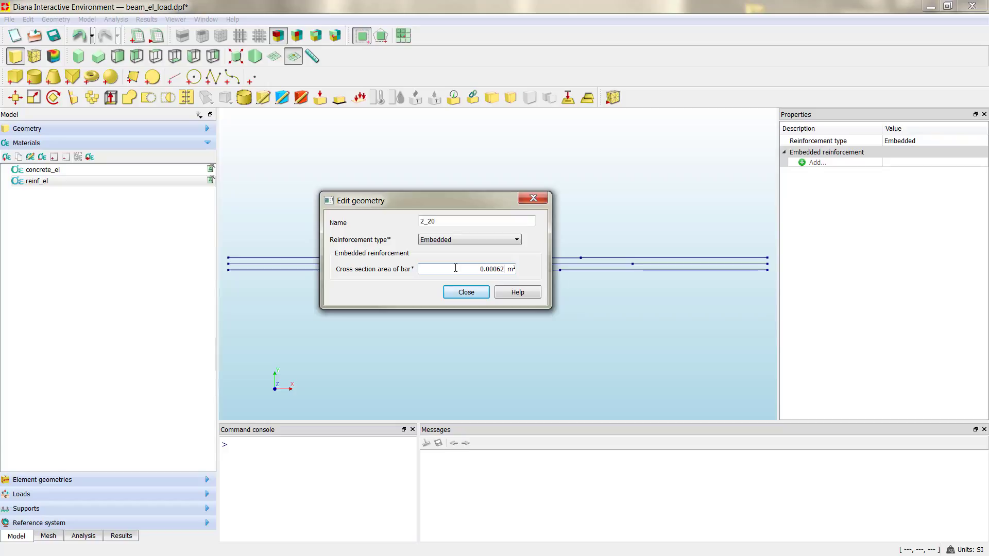
click(466, 291)
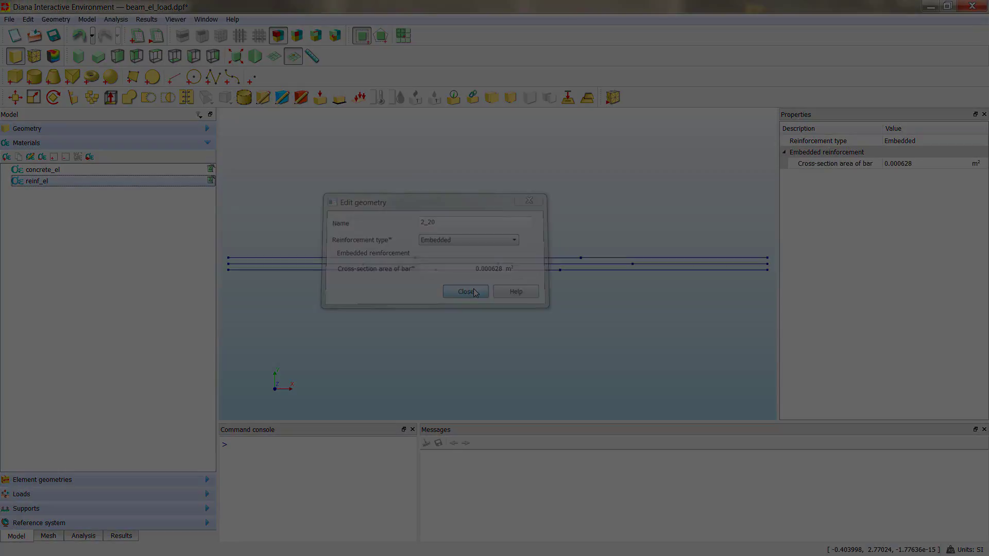